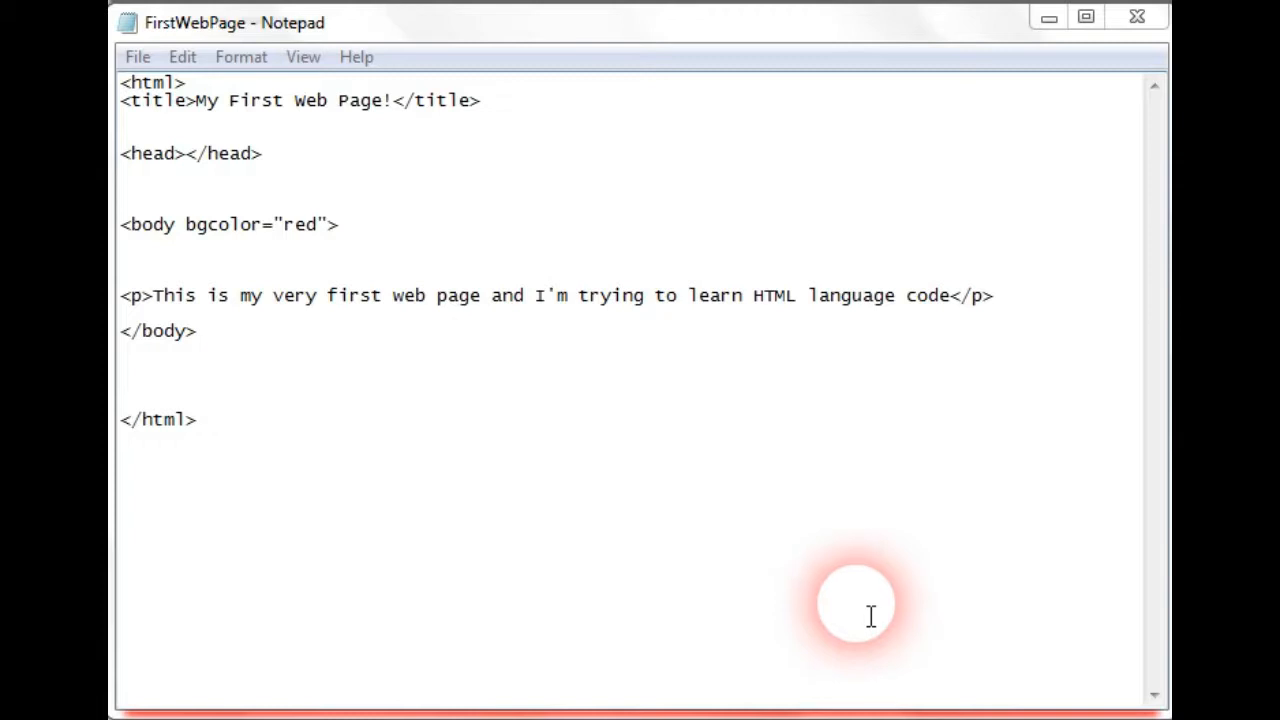
pyautogui.moveTo(495, 413)
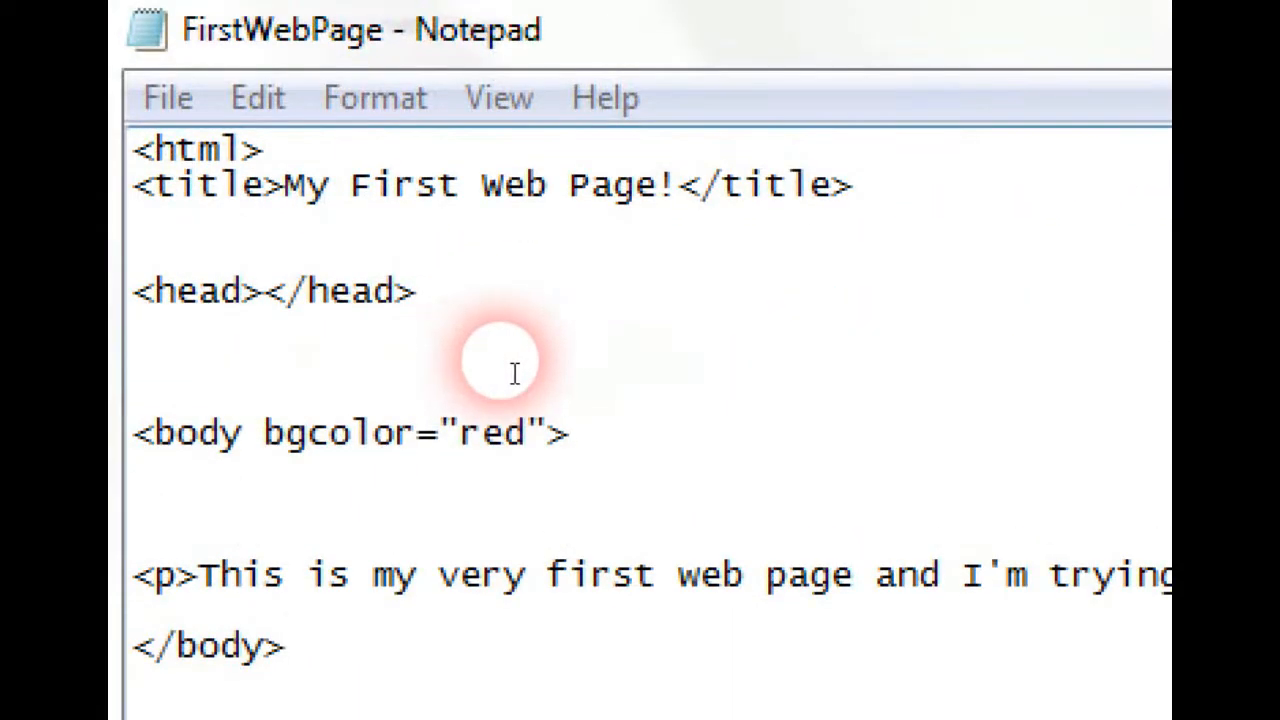
pyautogui.moveTo(497, 372)
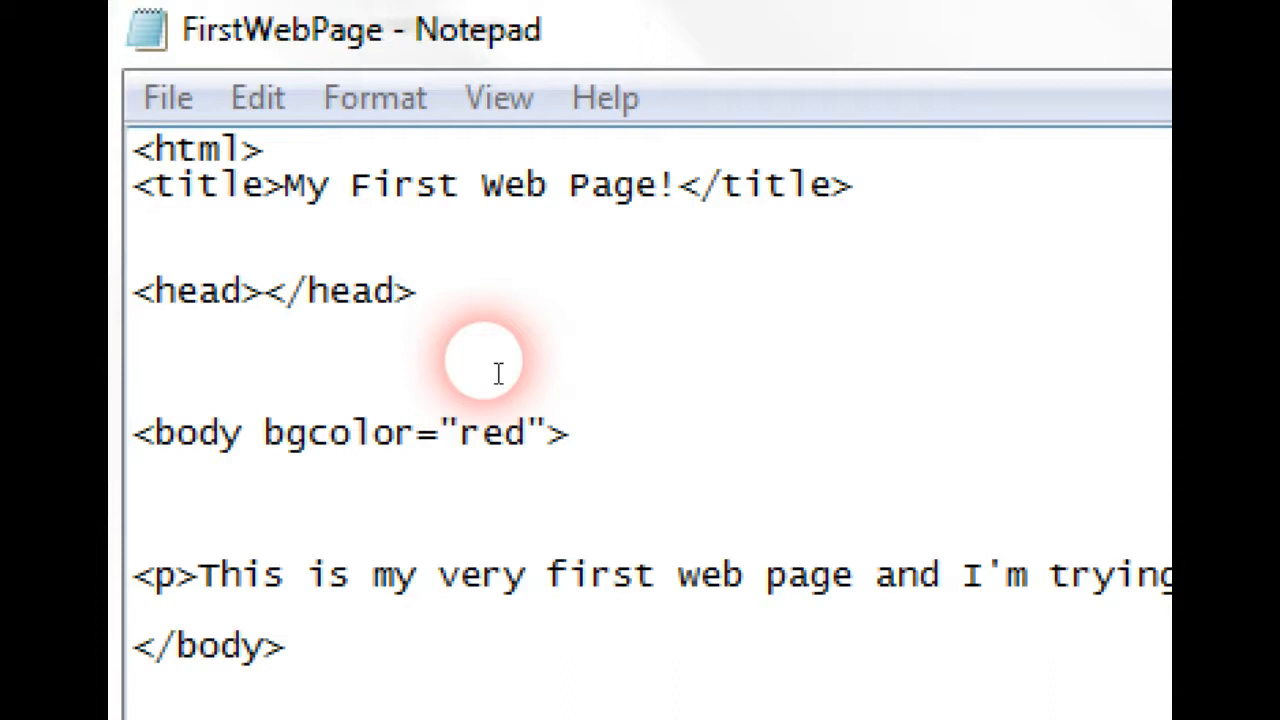
# Step: Cut the My First Web Page! title line and paste it between <head> and </head>
pyautogui.scroll(-3)
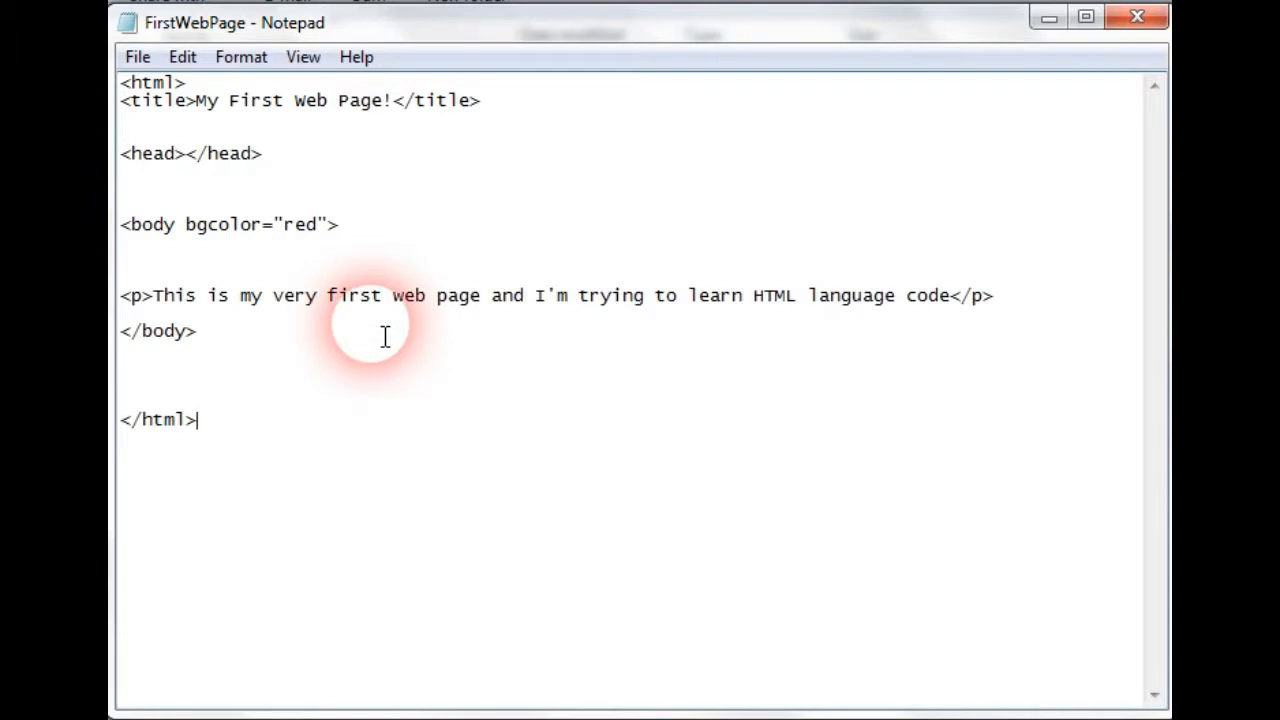
pyautogui.moveTo(450, 245)
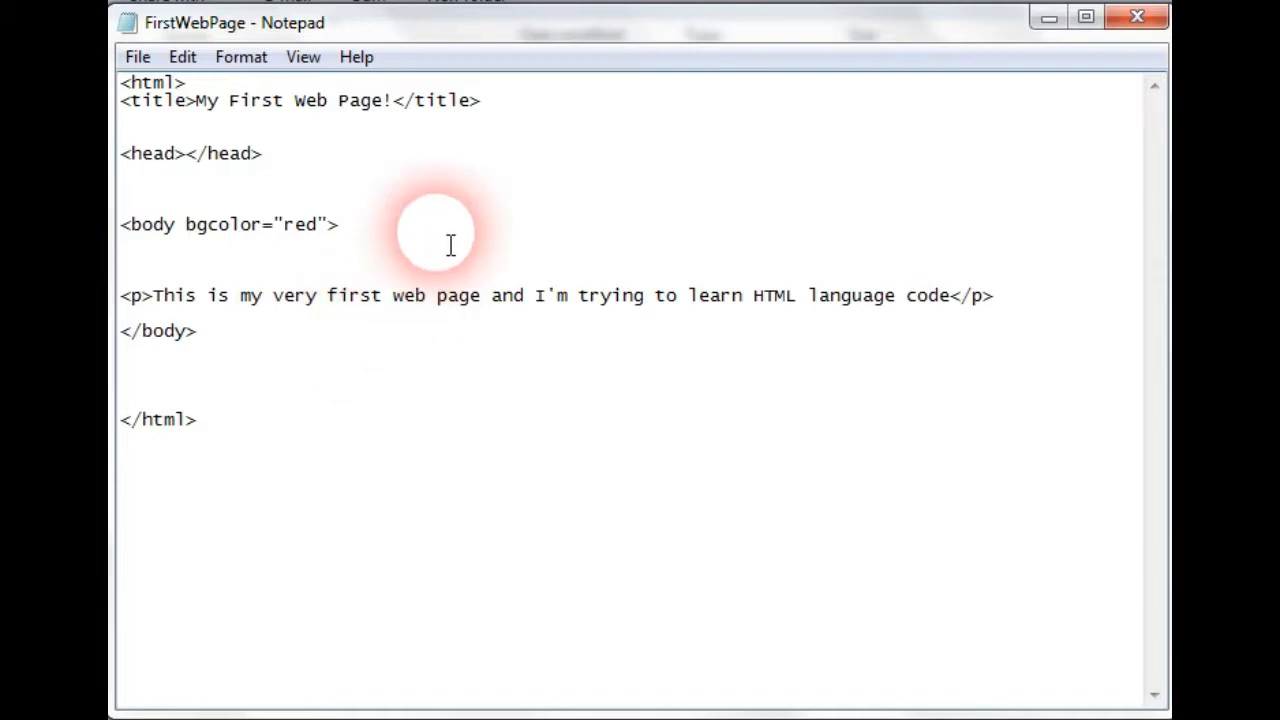
pyautogui.moveTo(395, 147)
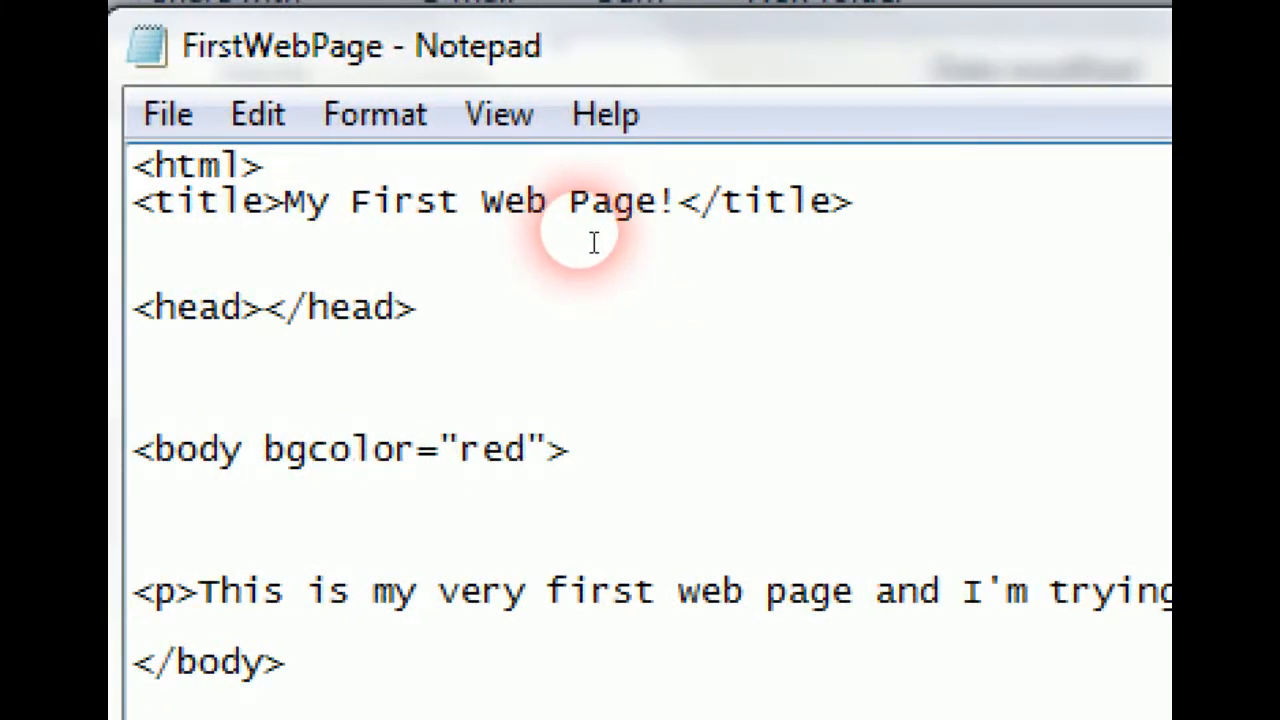
pyautogui.moveTo(453, 308)
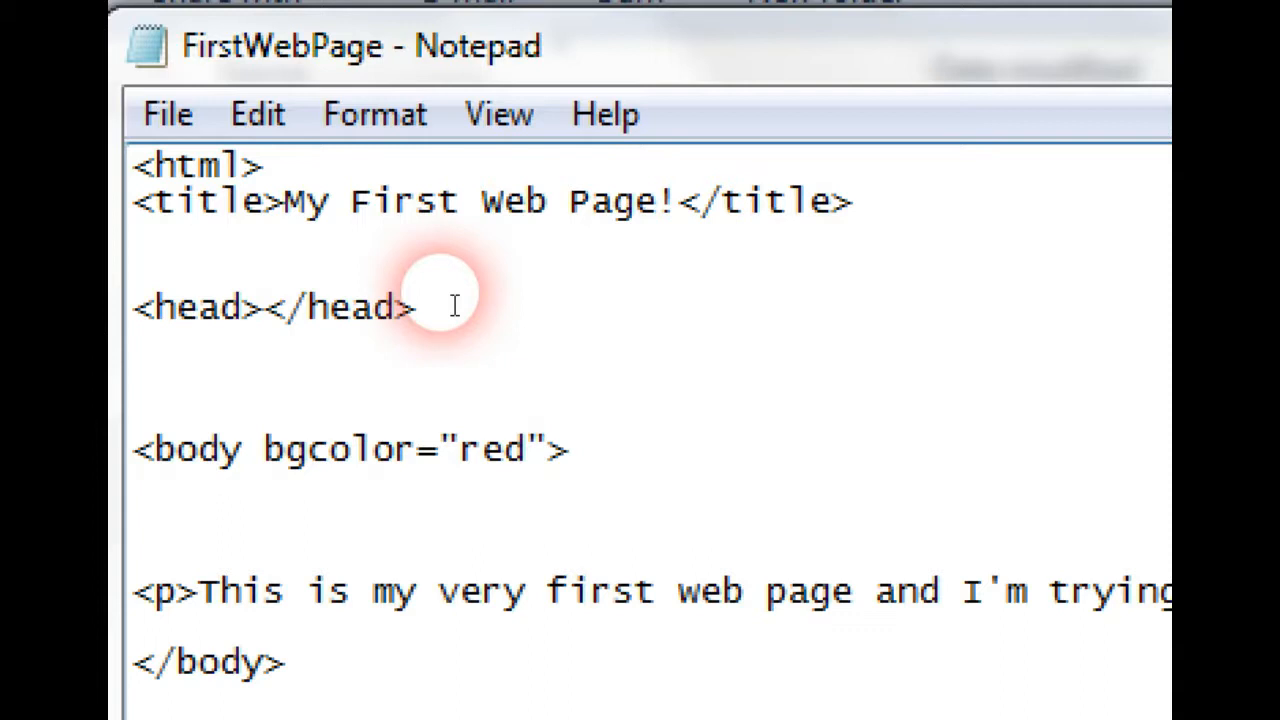
pyautogui.moveTo(568, 268)
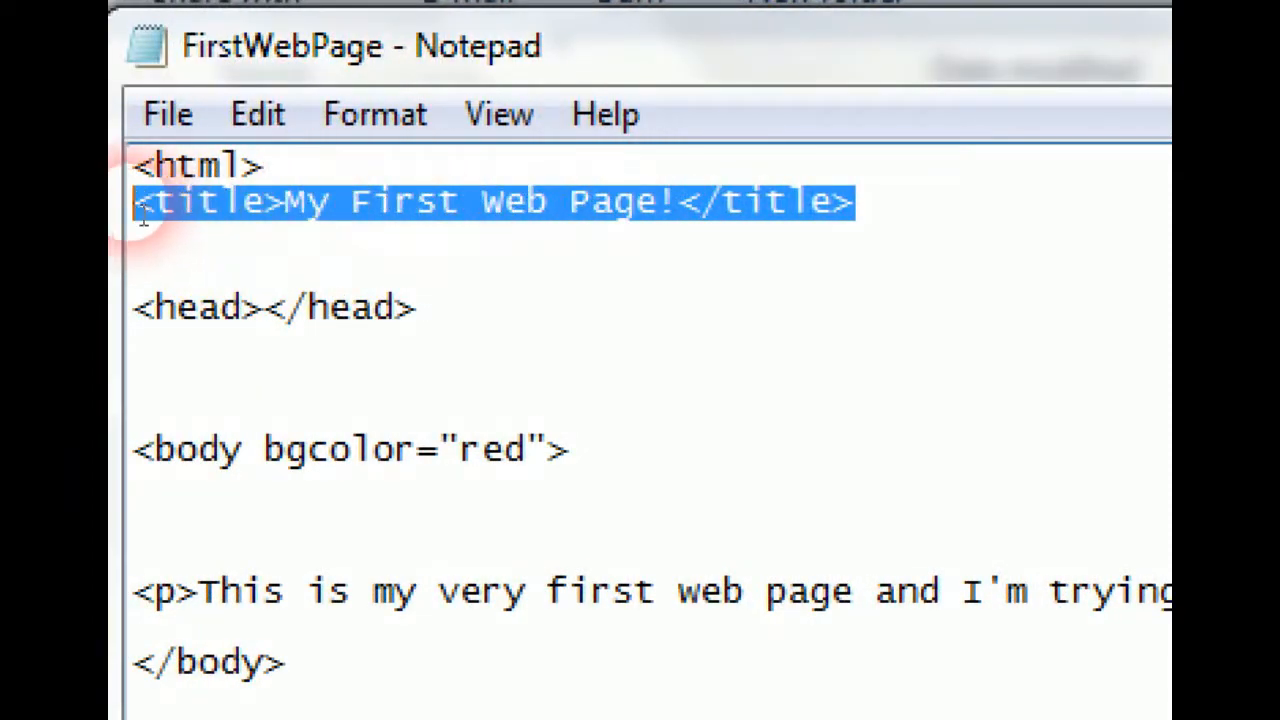
pyautogui.rightClick(200, 202)
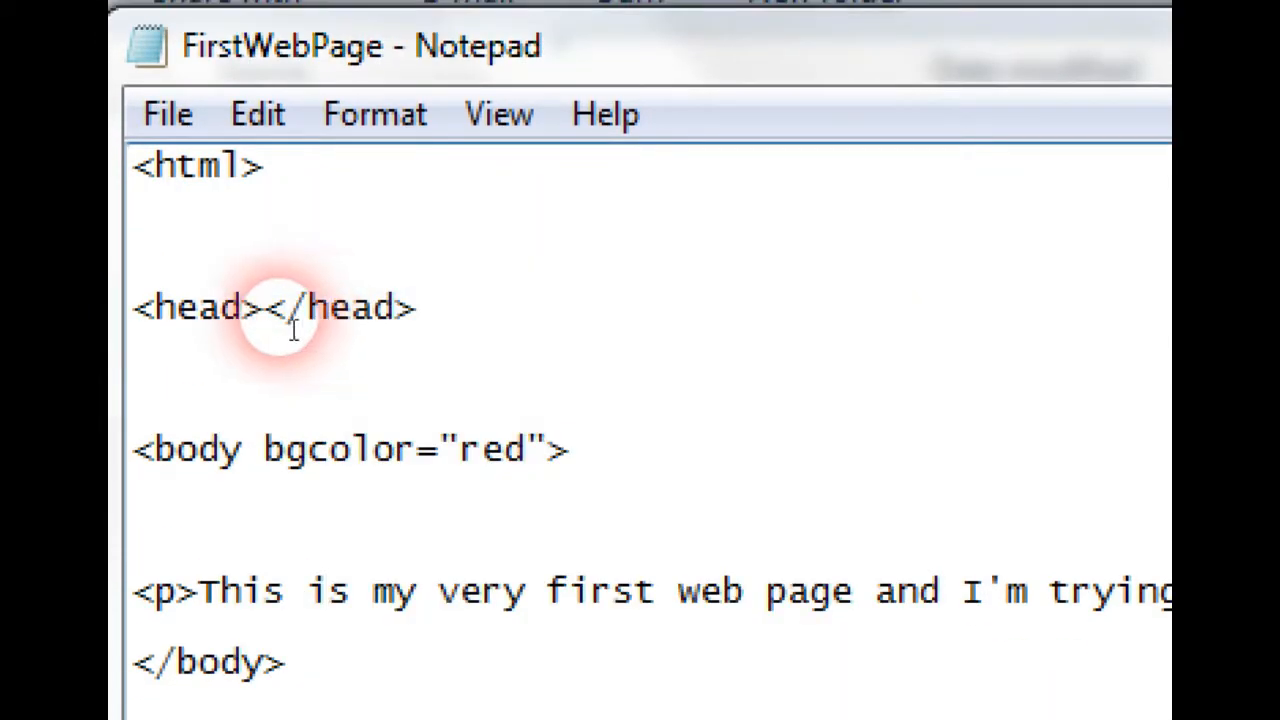
pyautogui.rightClick(265, 307)
pyautogui.write('><title>My First Web Page!</title')
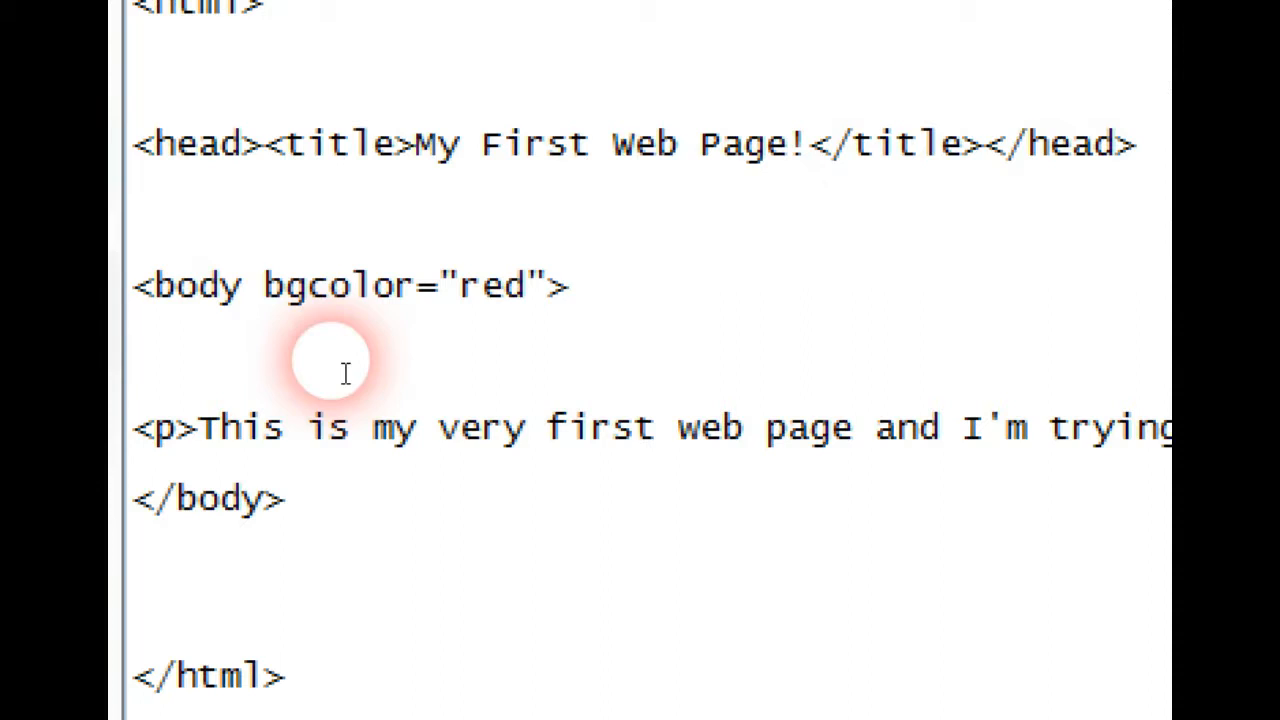
# Step: Type <=======My first comments=======> on the blank line below <body>
pyautogui.click(135, 360)
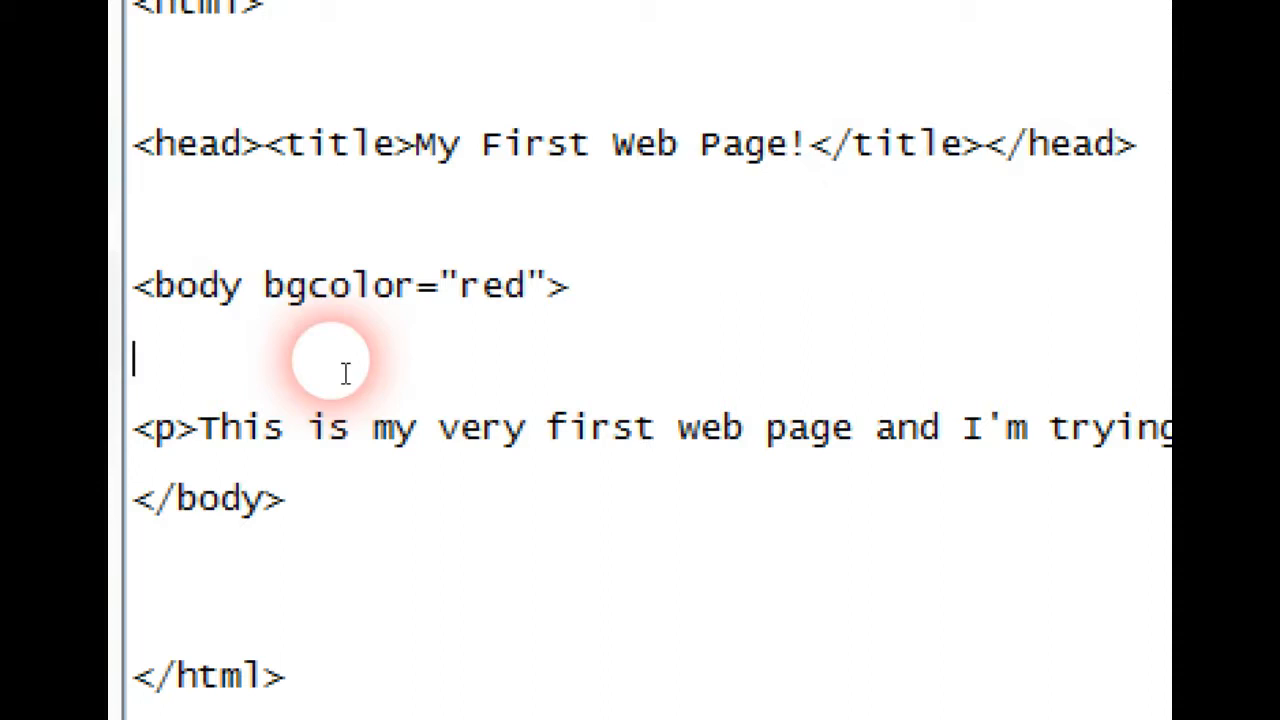
pyautogui.write('<>')
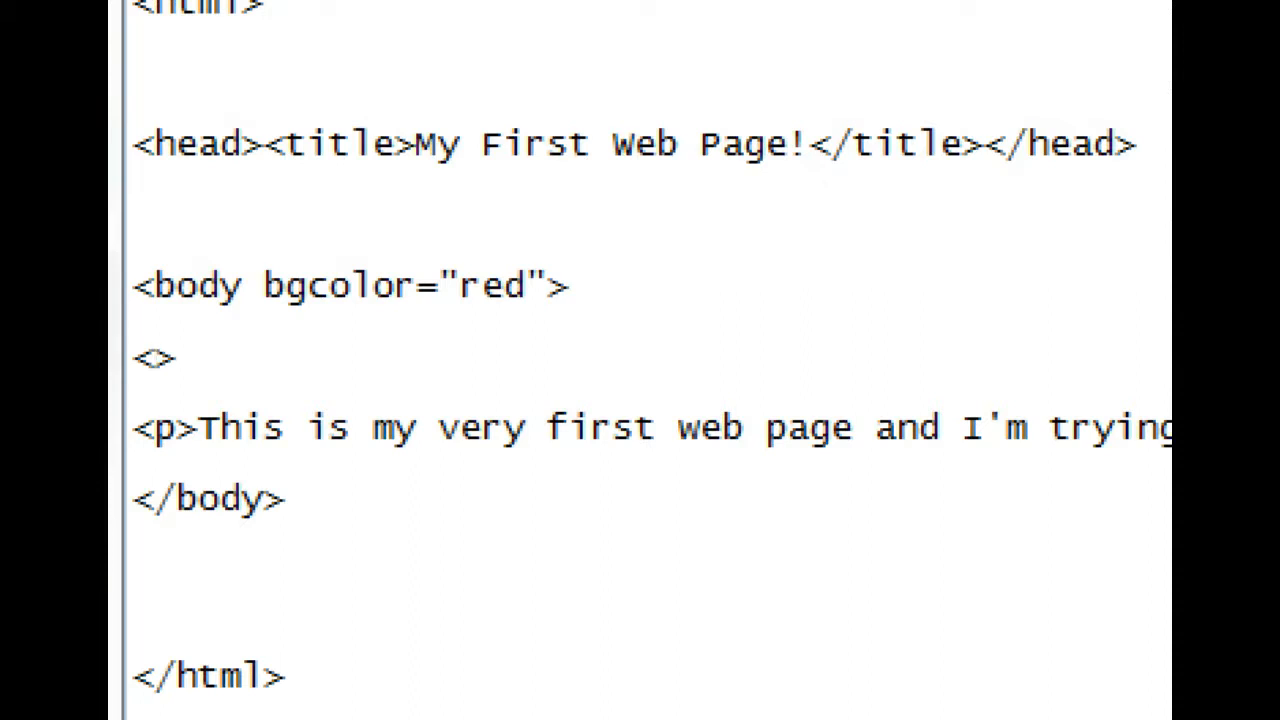
pyautogui.write('---')
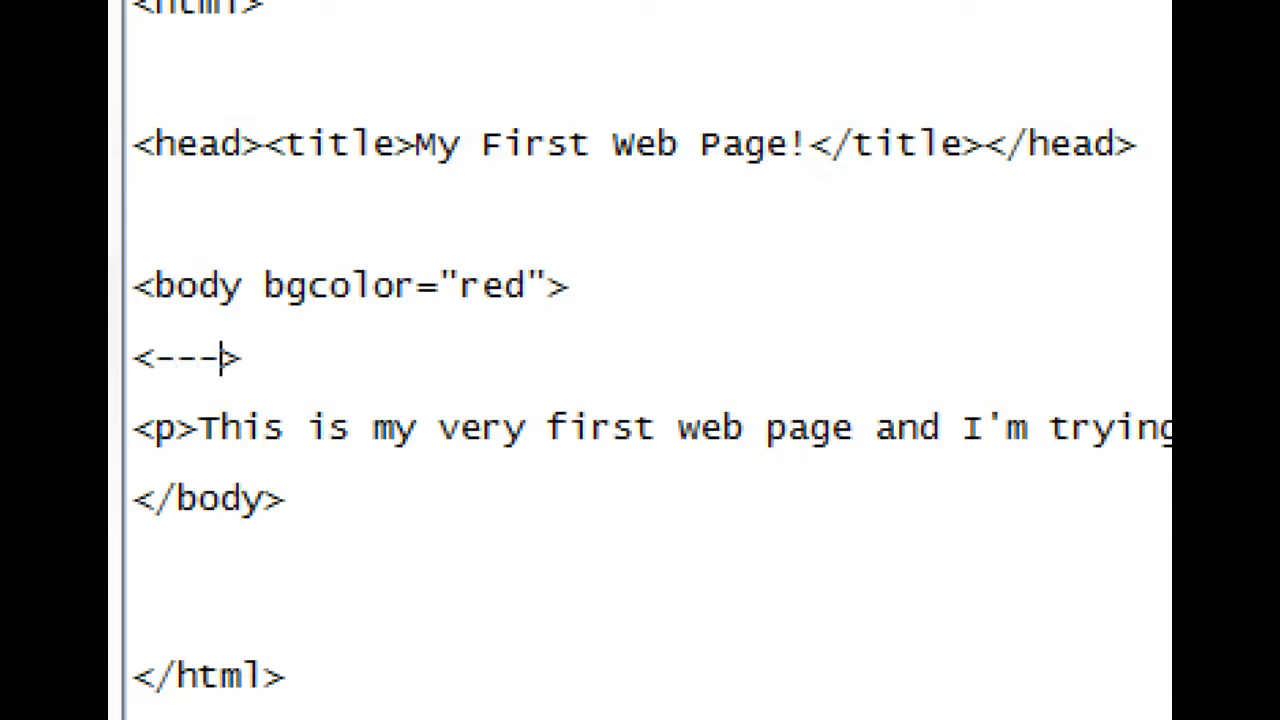
pyautogui.press('Backspace')
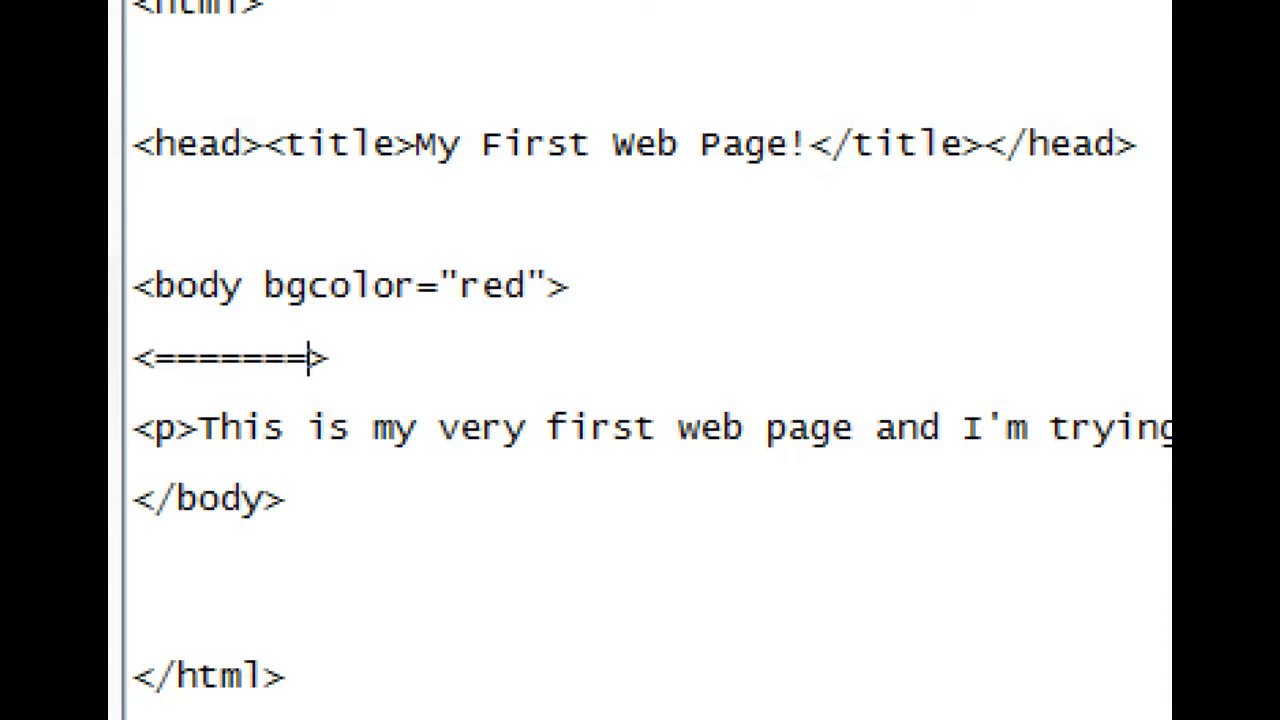
pyautogui.write('My first')
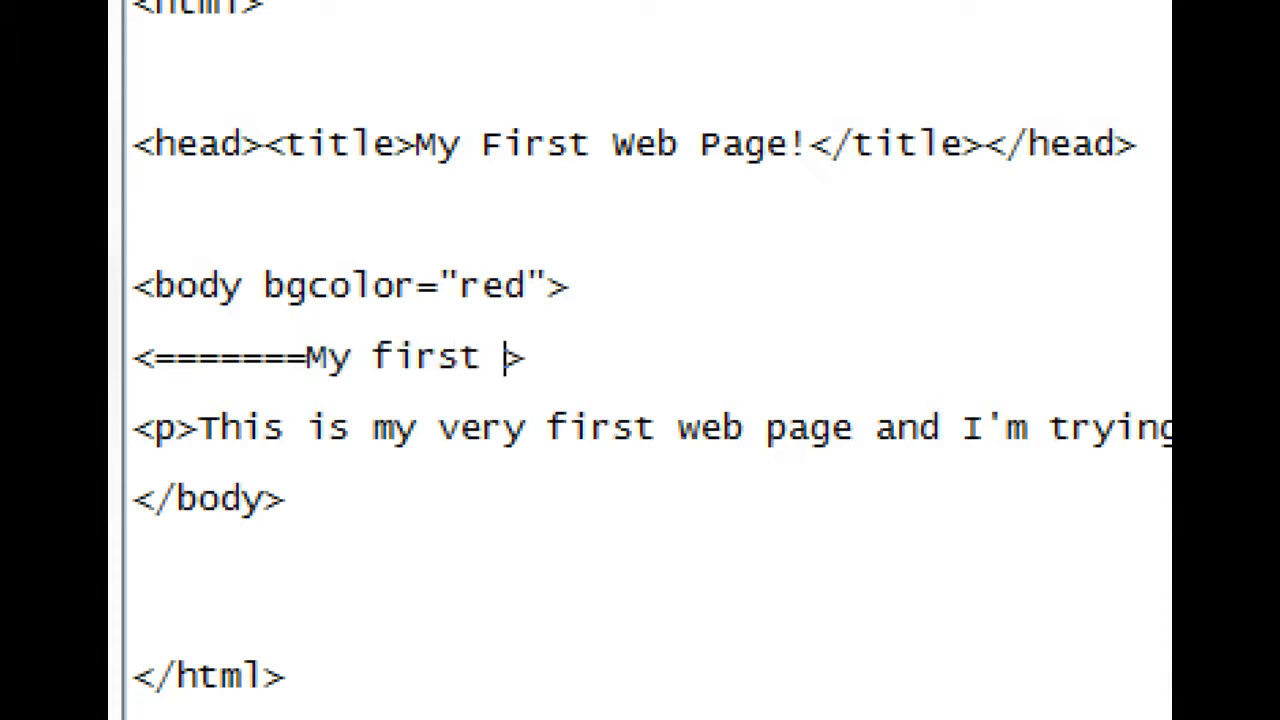
pyautogui.write('comments')
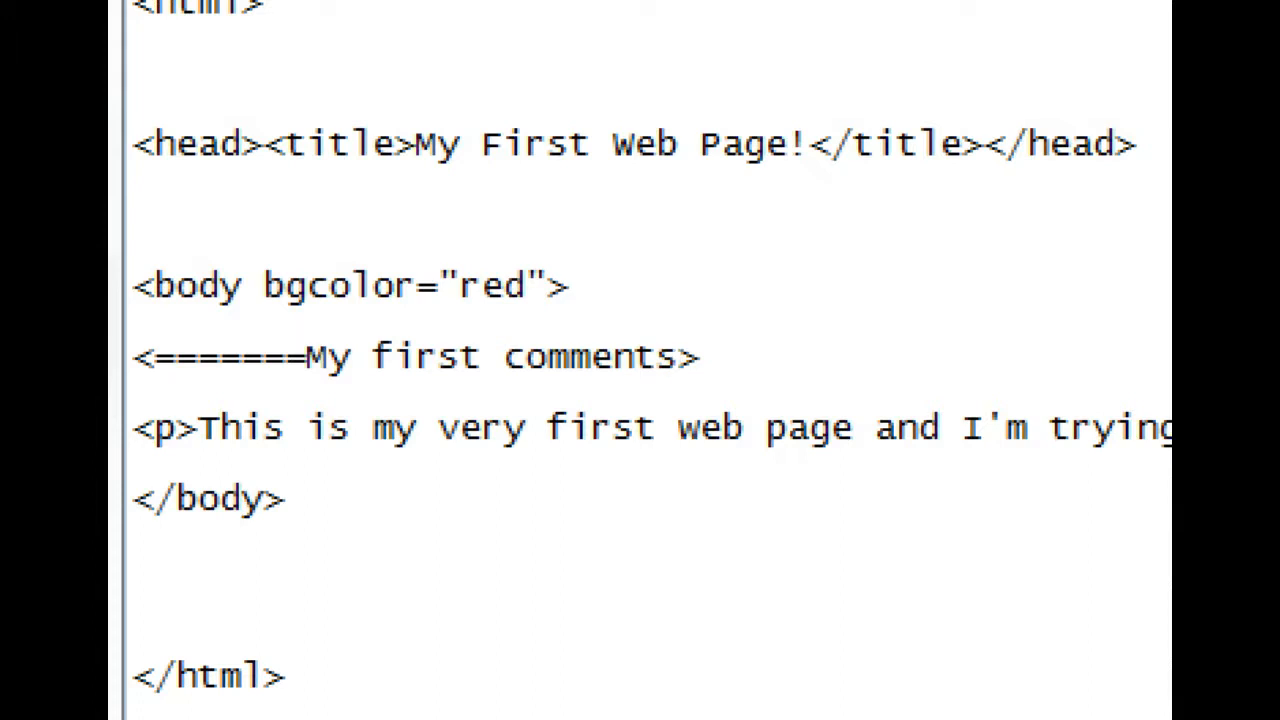
pyautogui.write('======>')
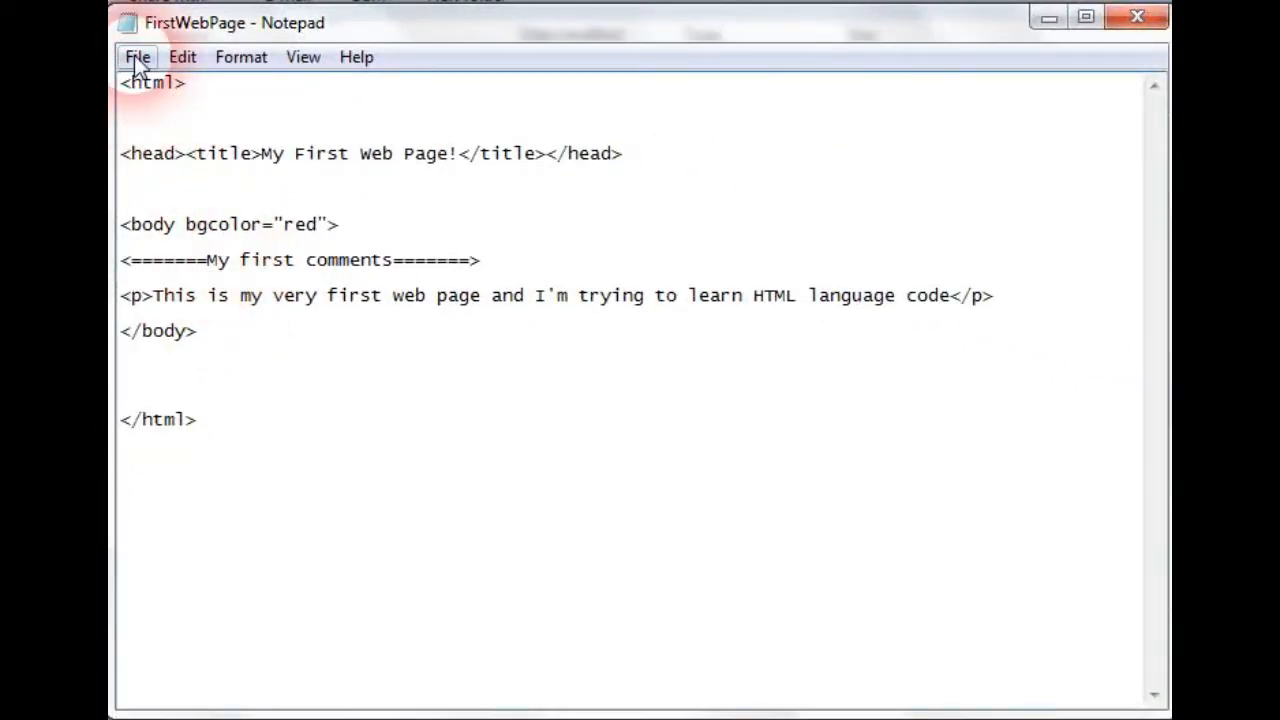
# Step: Save the HTML file and reload Chrome to see the comment line above the paragraph
pyautogui.click(137, 56)
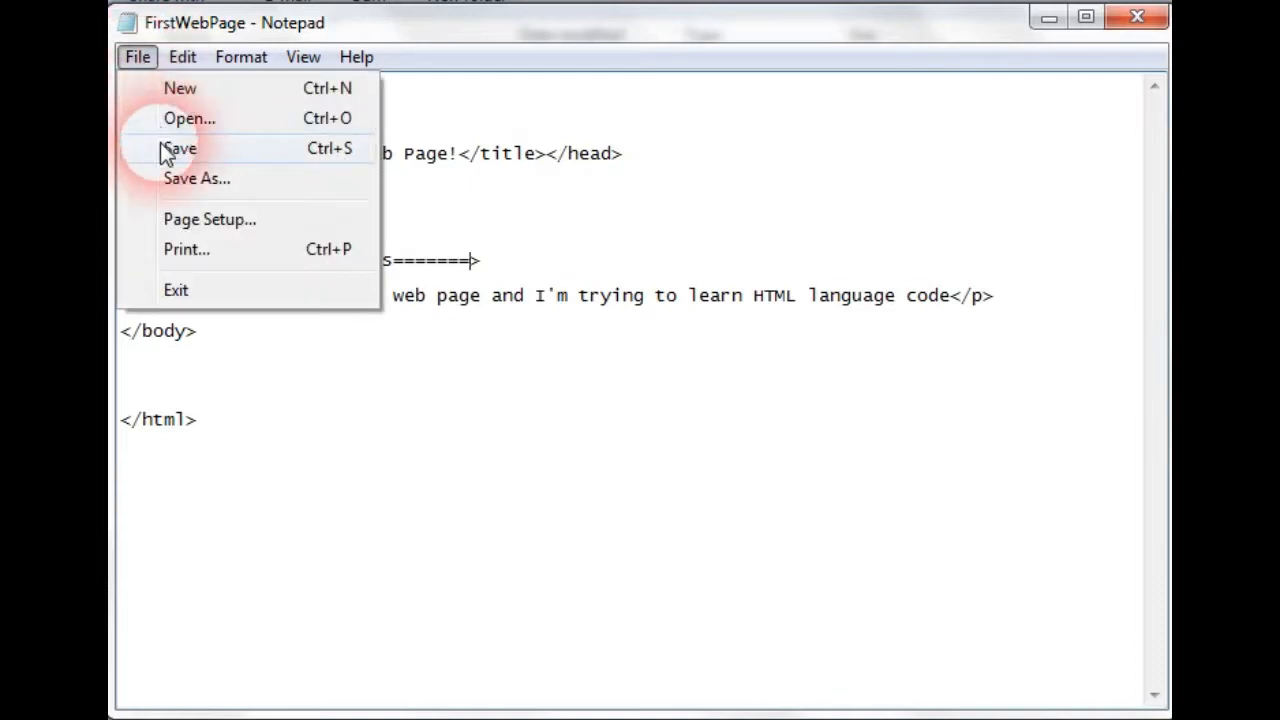
pyautogui.click(181, 148)
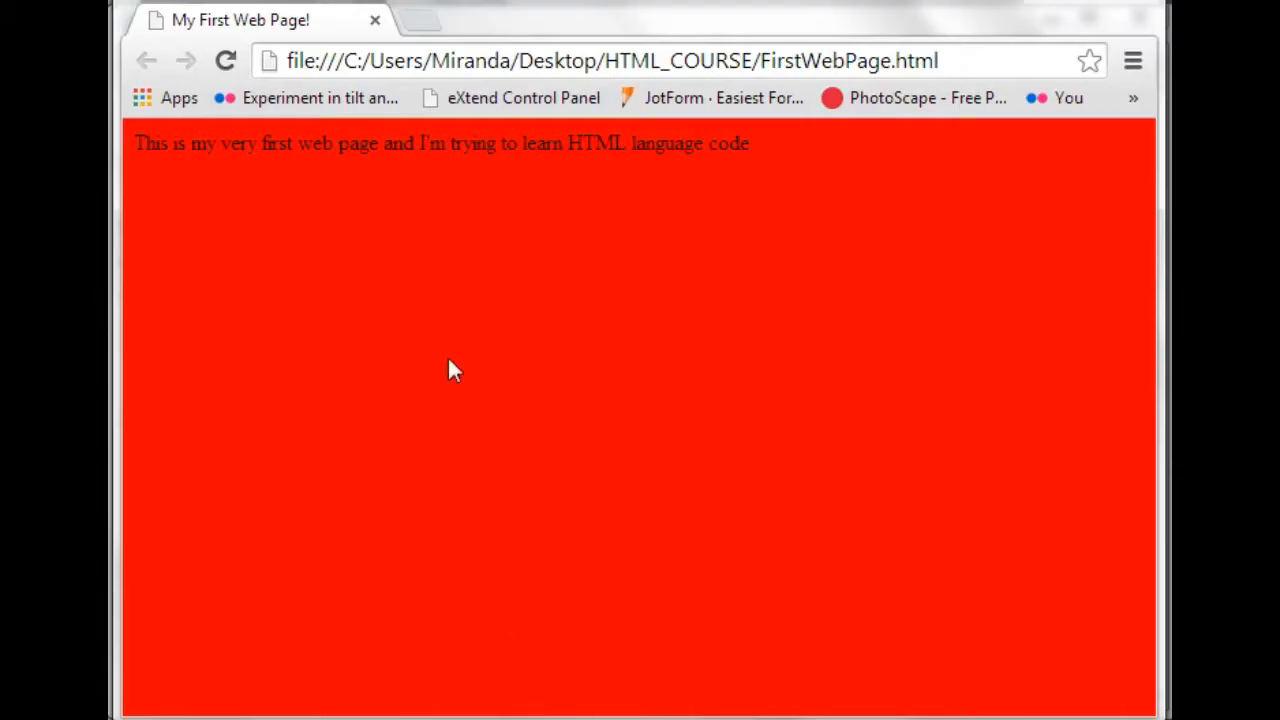
pyautogui.click(225, 61)
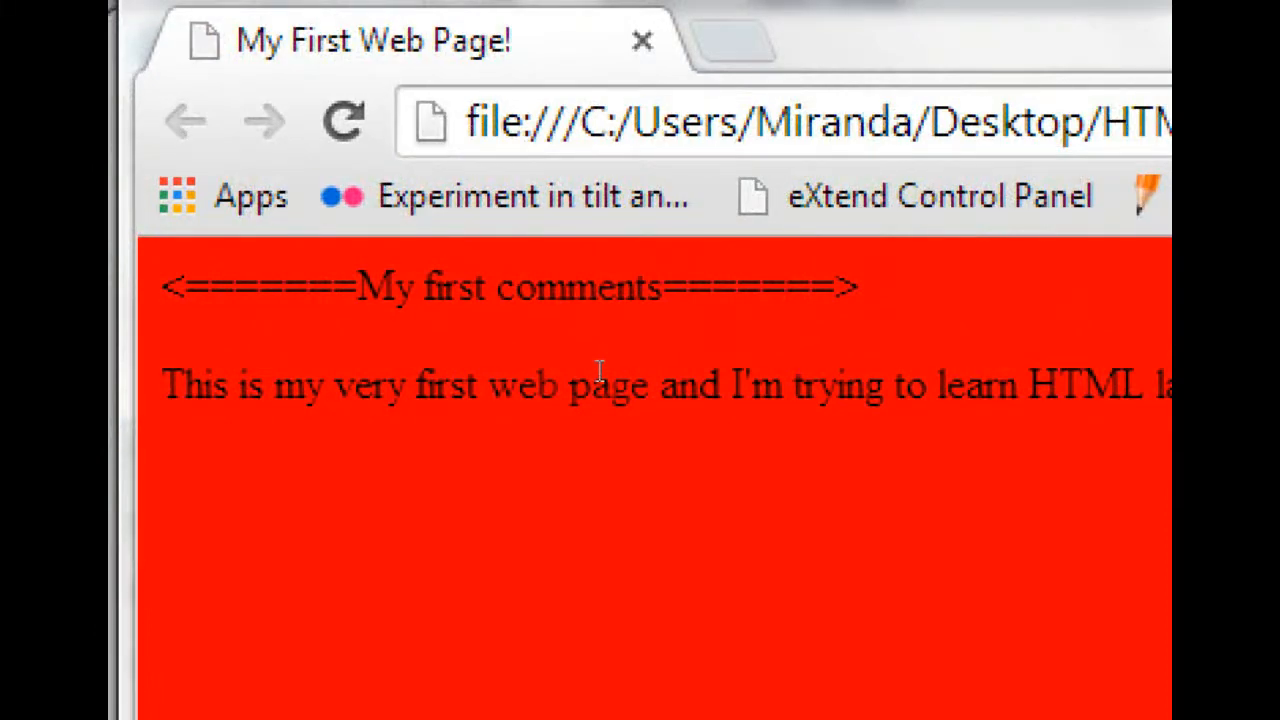
pyautogui.moveTo(575, 330)
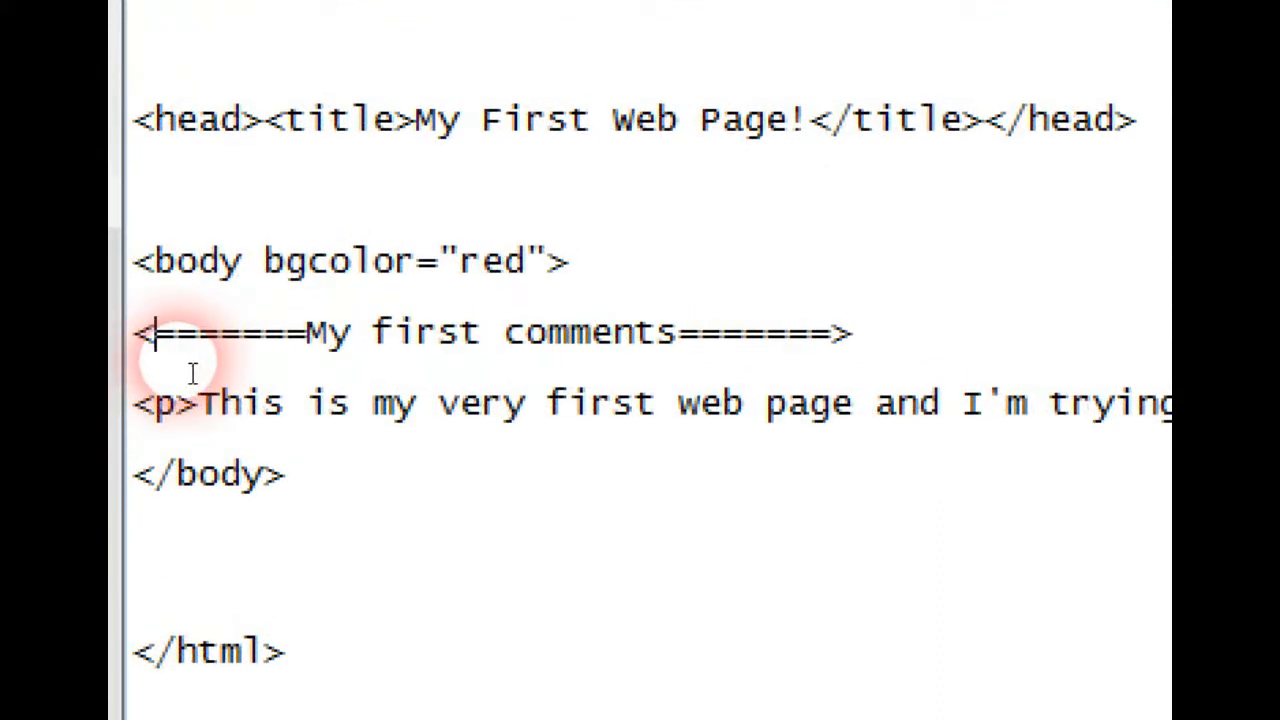
# Step: Make the line an HTML comment, <!=======My first comments=======>, and save the file
pyautogui.write('!')
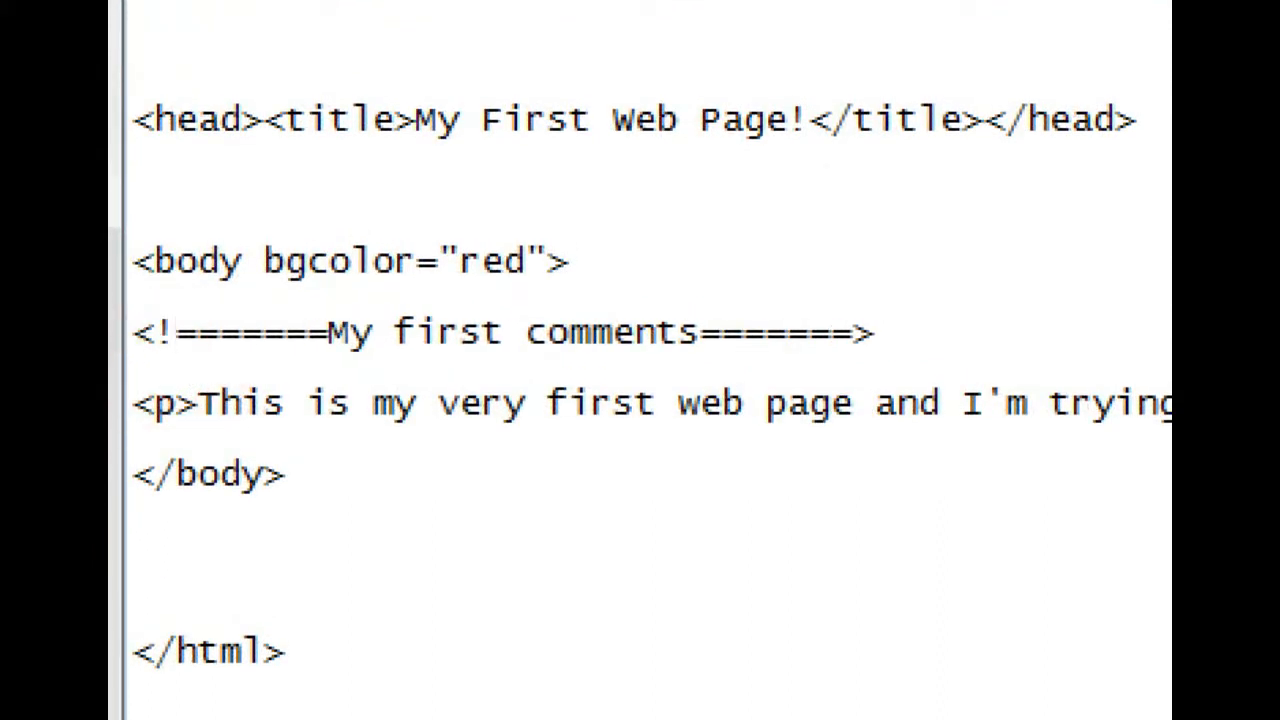
pyautogui.click(175, 332)
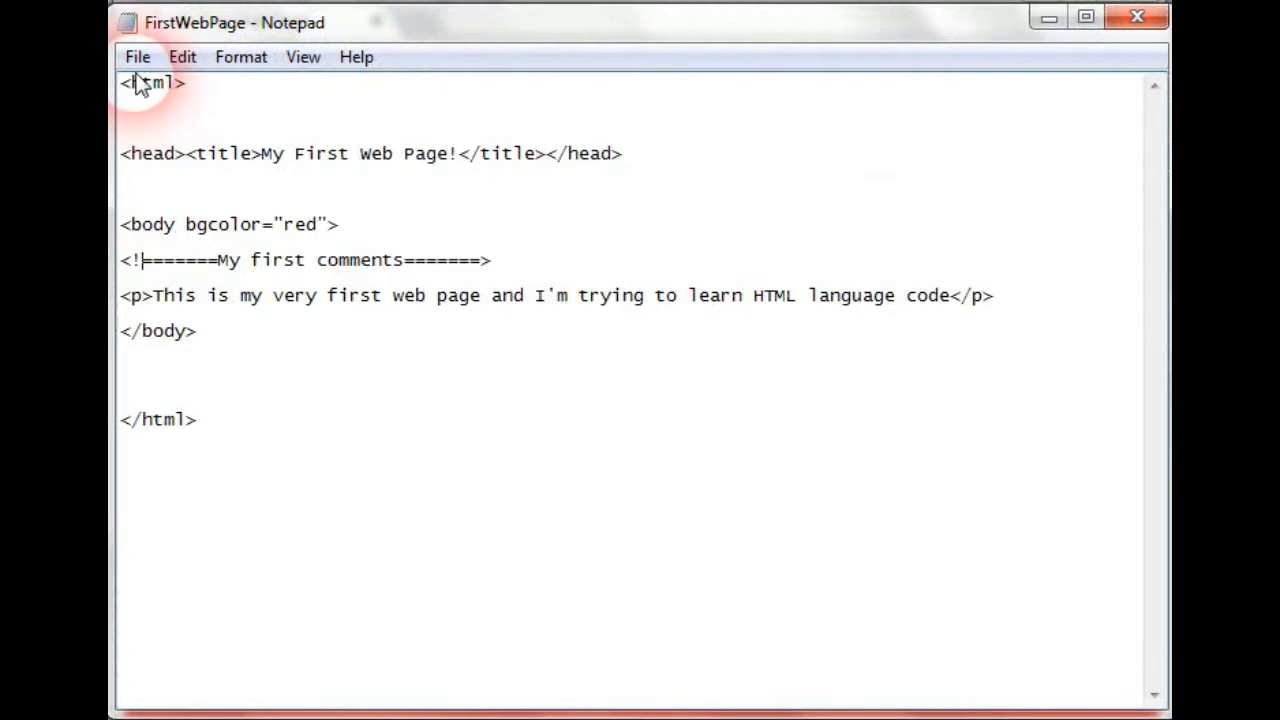
pyautogui.click(137, 56)
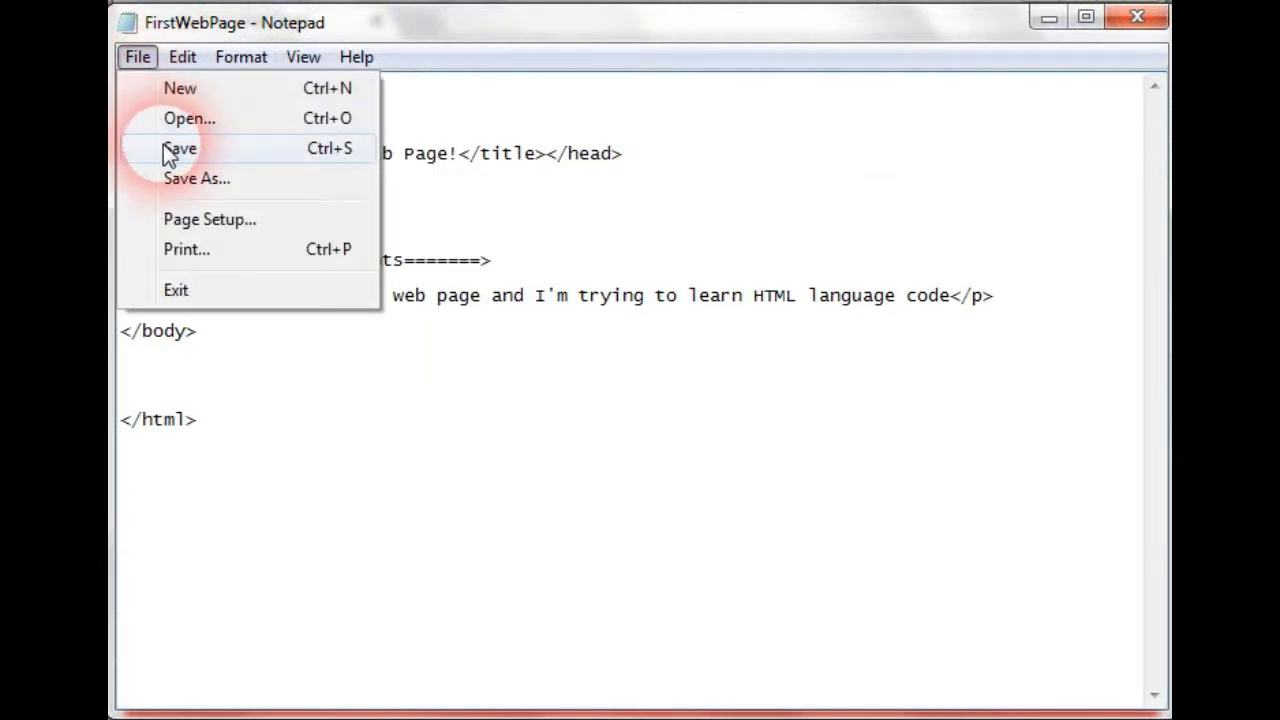
pyautogui.click(180, 148)
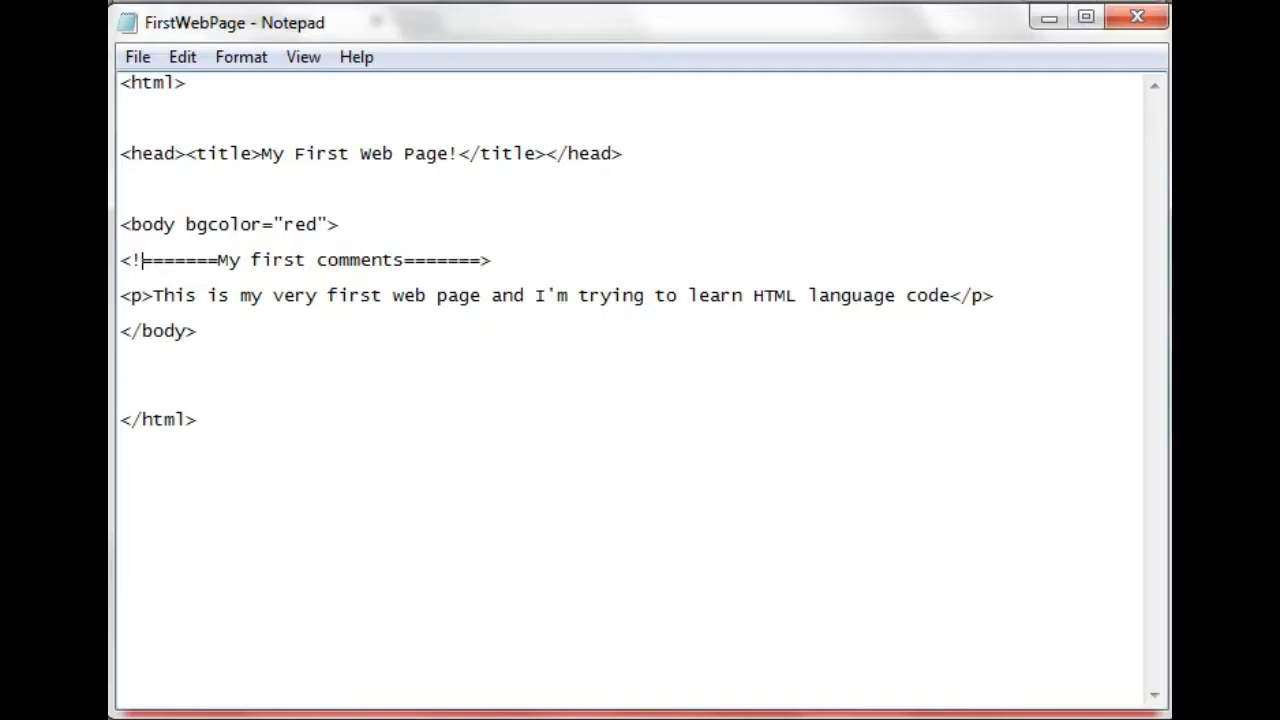
pyautogui.click(252, 373)
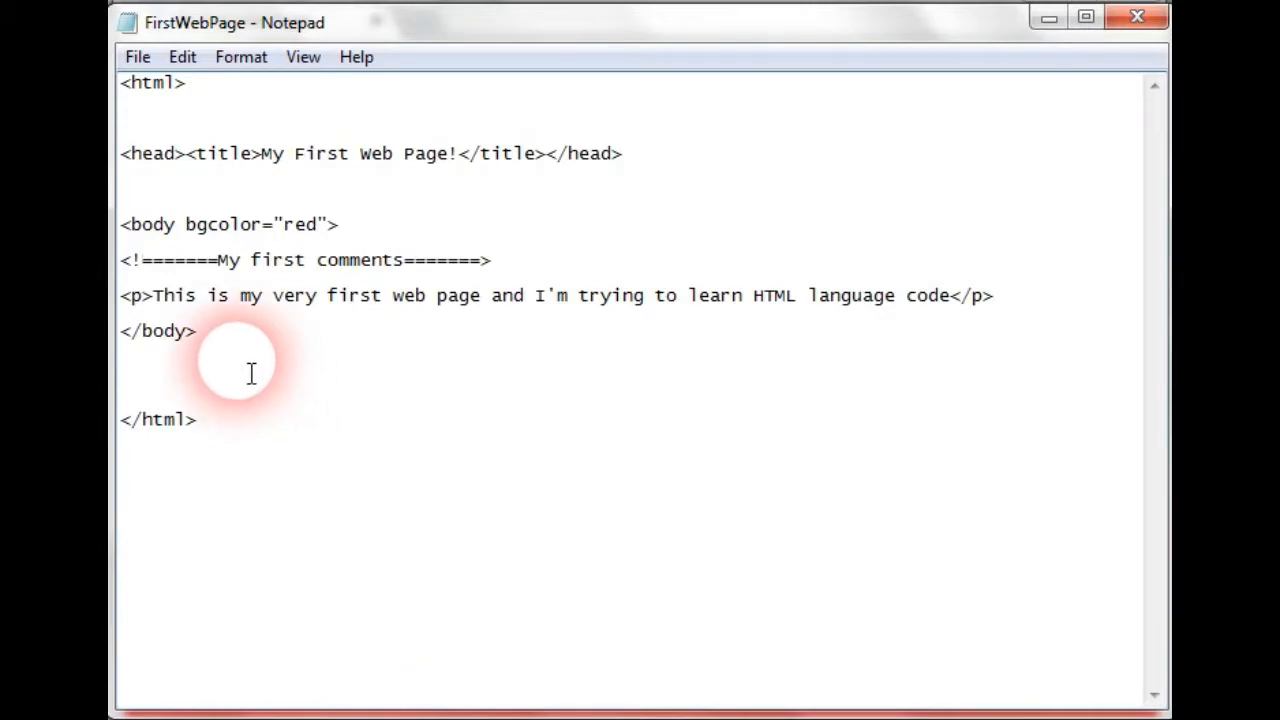
pyautogui.moveTo(1043, 311)
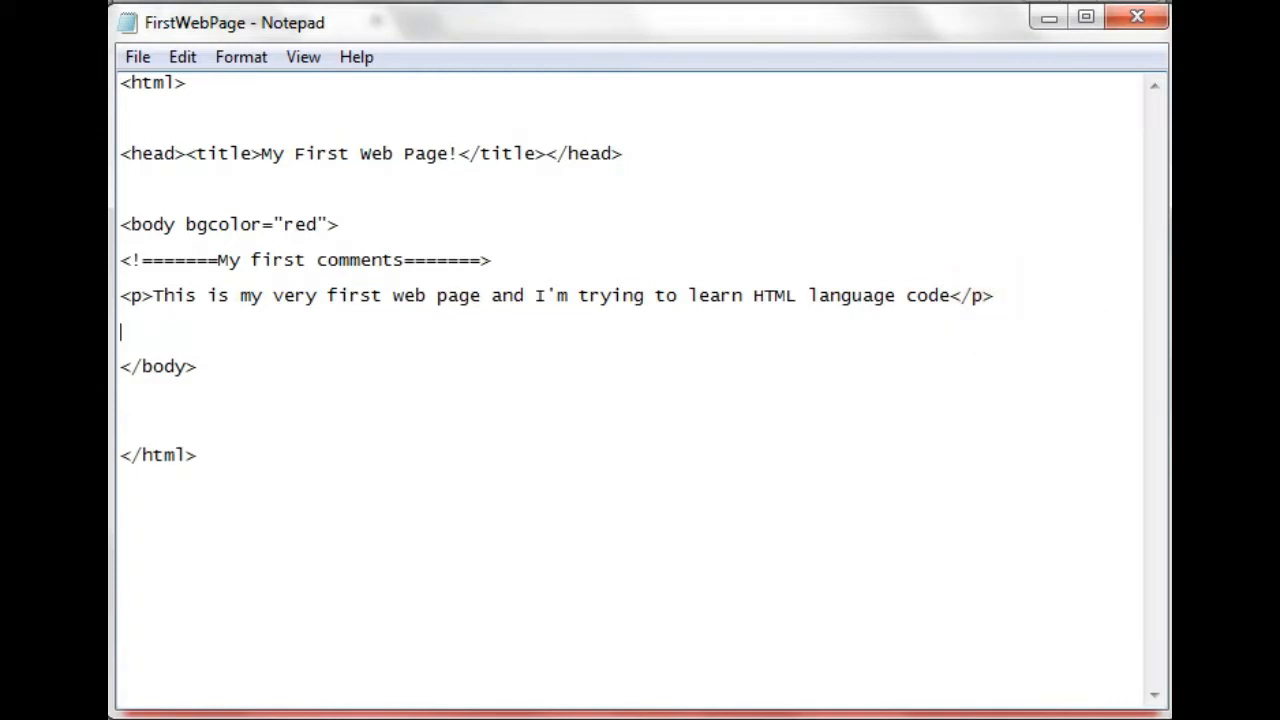
# Step: Type <img src = on a new line below the </p> paragraph
pyautogui.write('<')
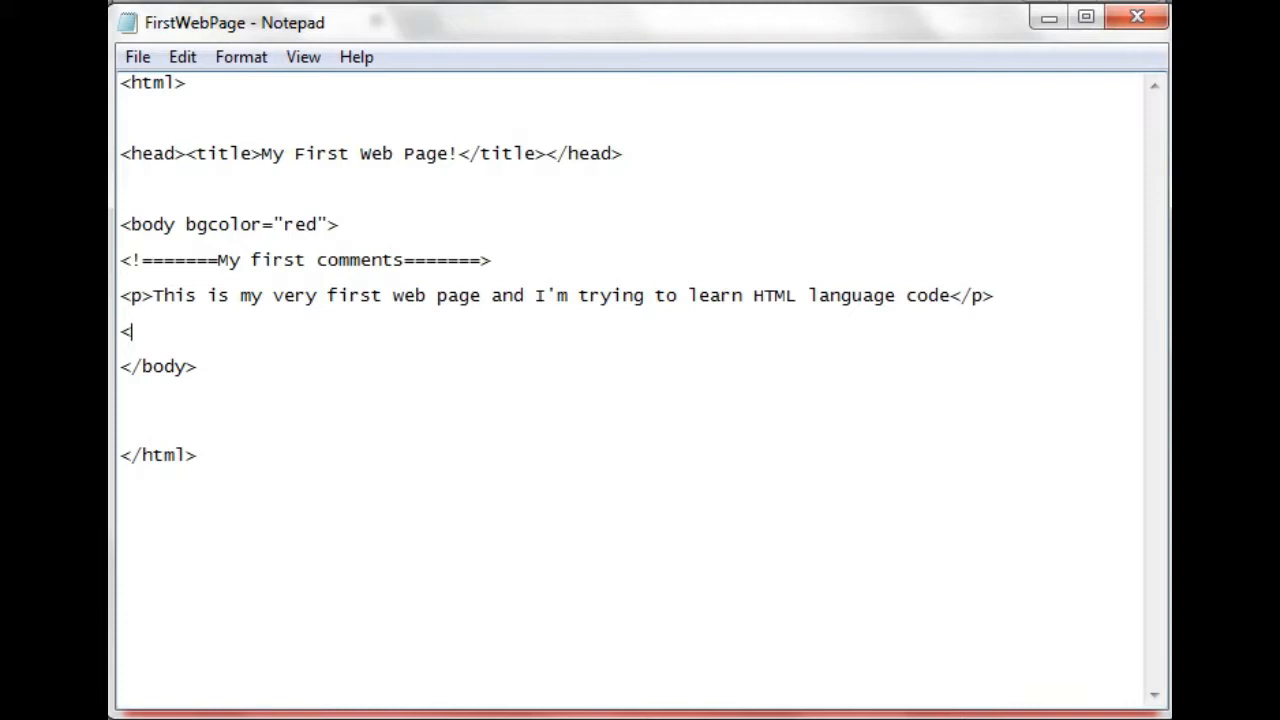
pyautogui.write('img')
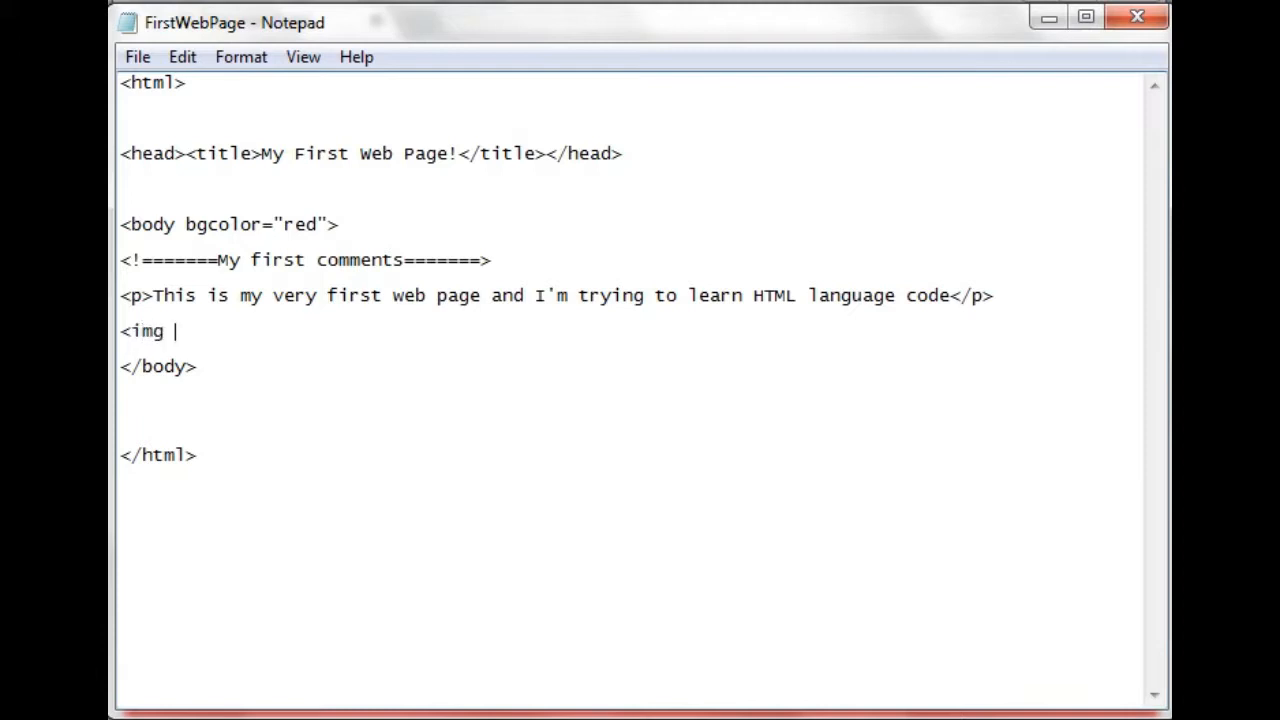
pyautogui.write('src')
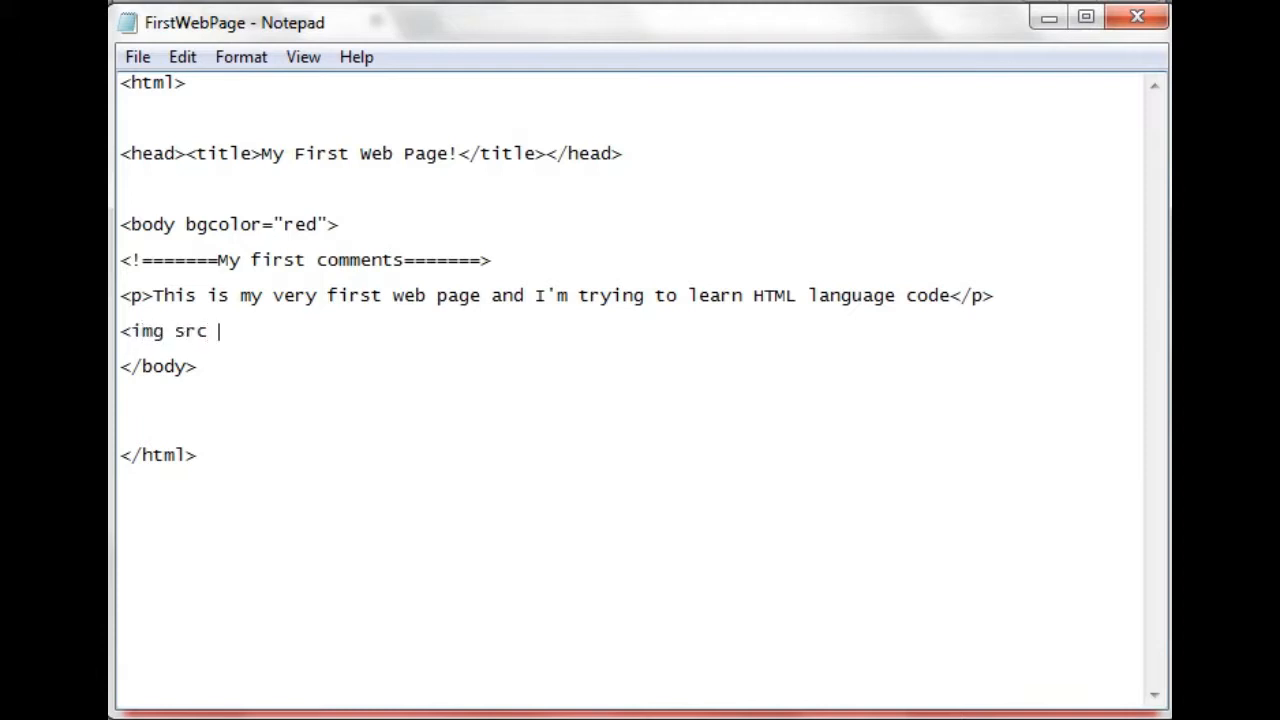
pyautogui.write('=')
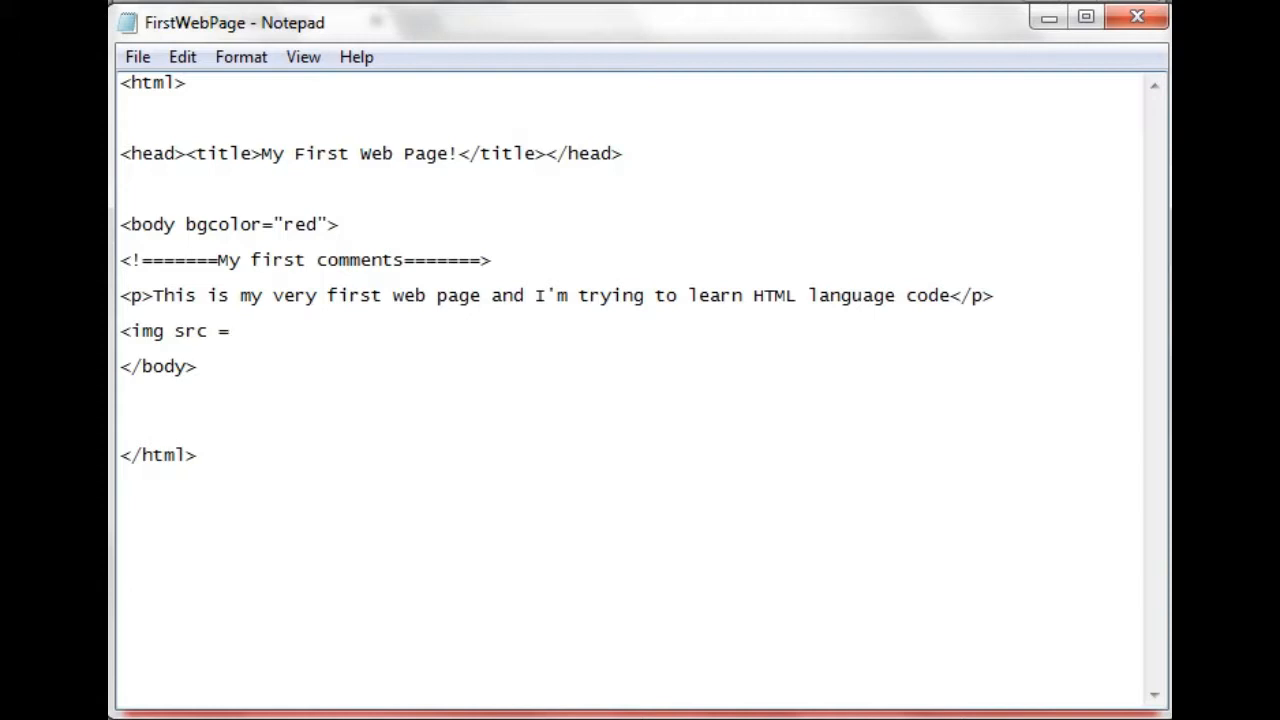
pyautogui.click(238, 331)
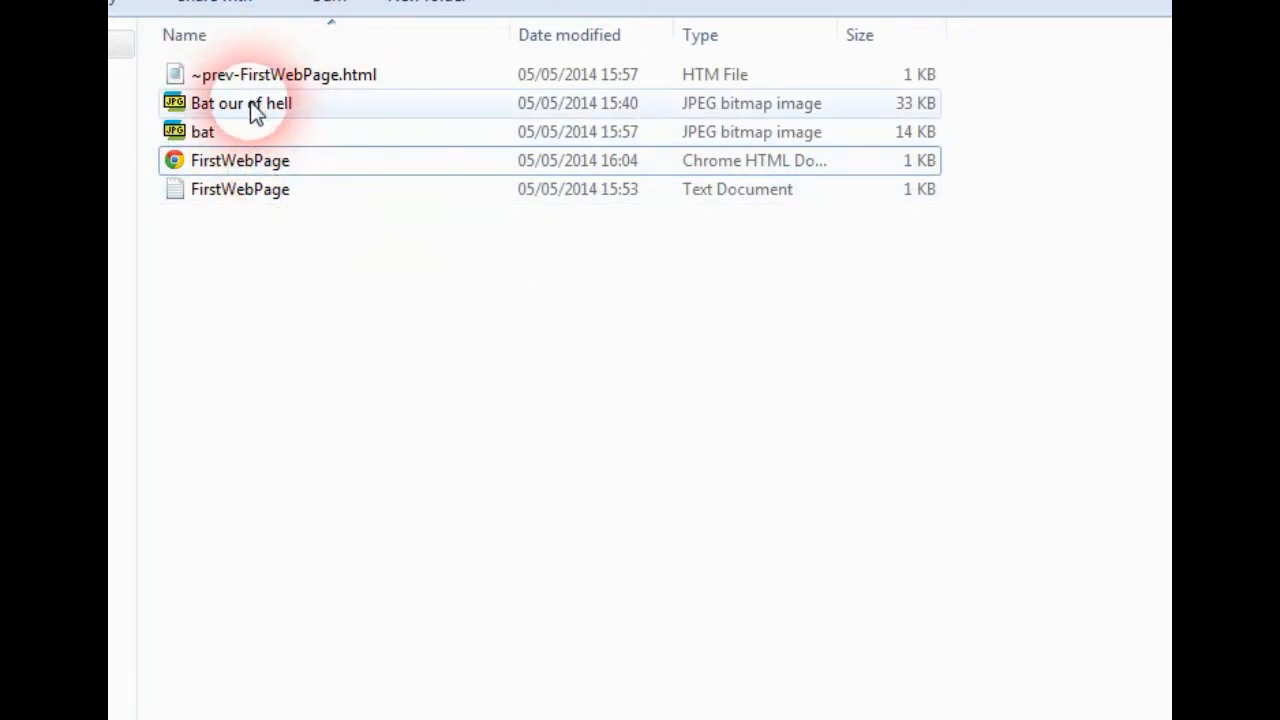
# Step: Check the bat JPEG file names in the HTML_COURSE folder, then return to Notepad
pyautogui.click(240, 103)
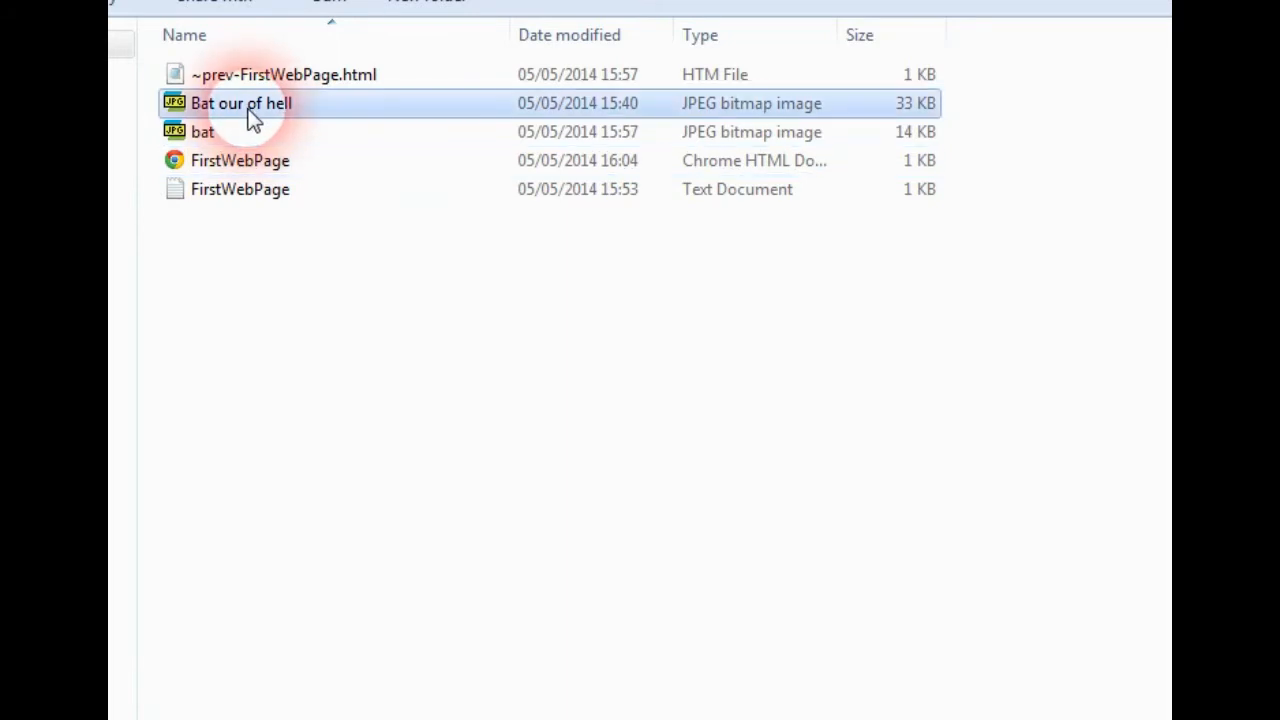
pyautogui.click(202, 131)
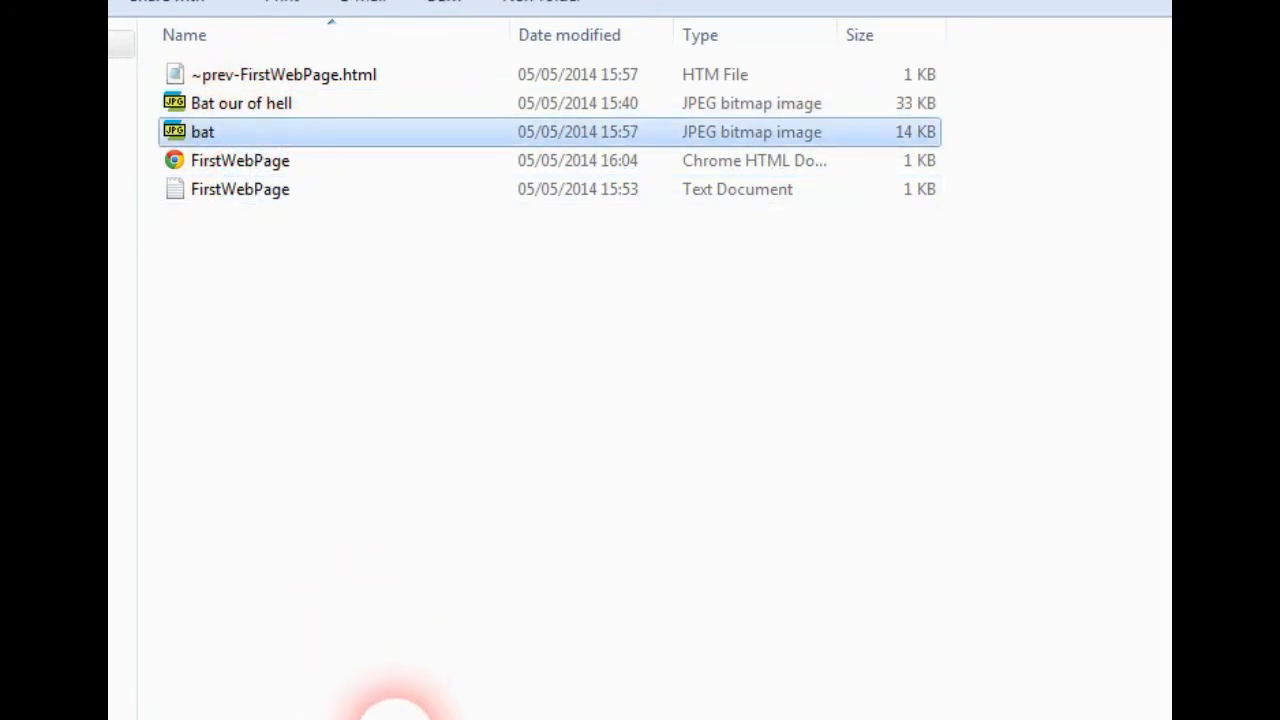
pyautogui.doubleClick(240, 189)
pyautogui.write('<img src =')
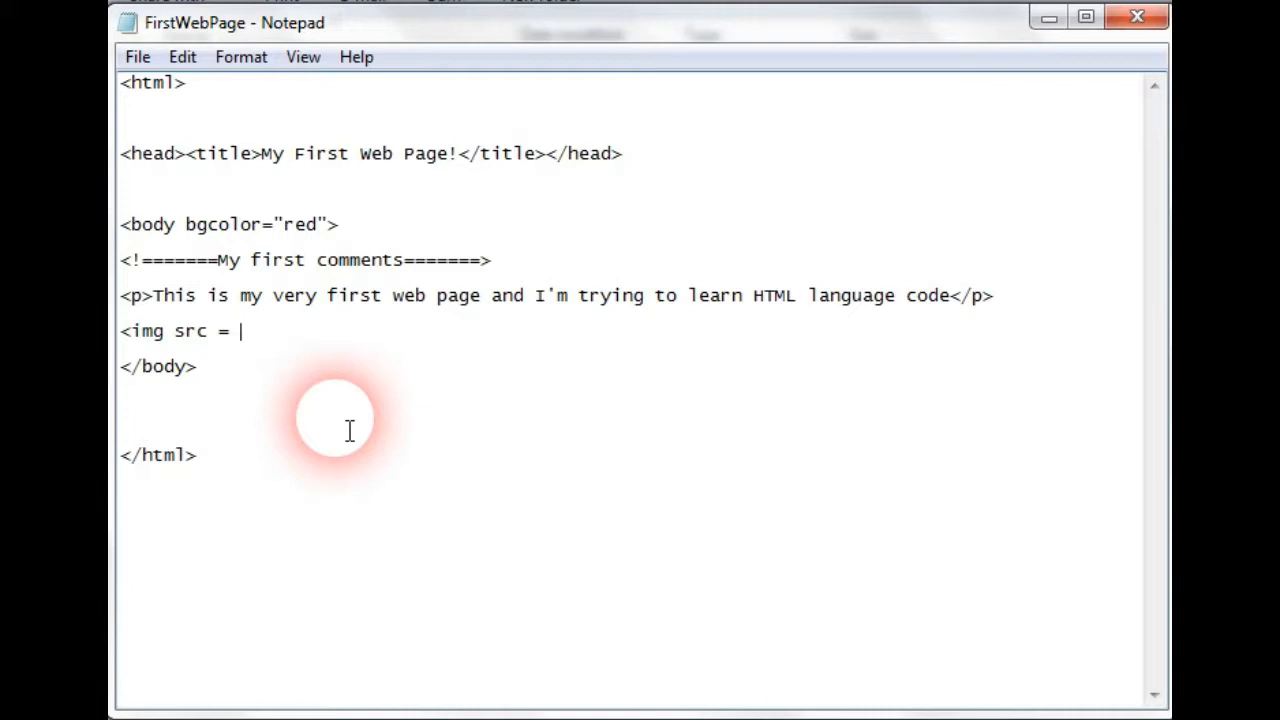
# Step: Complete the image tag as <img src = "bat.jpg">
pyautogui.write('""')
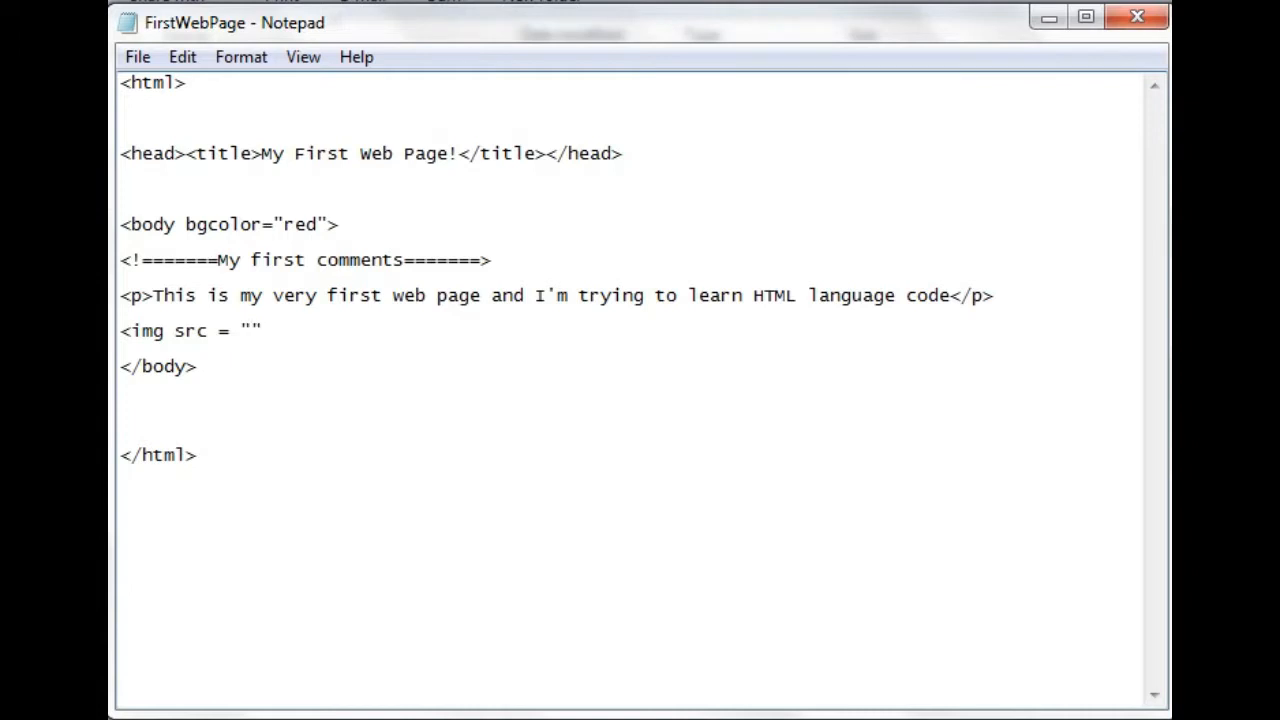
pyautogui.write('bat.j')
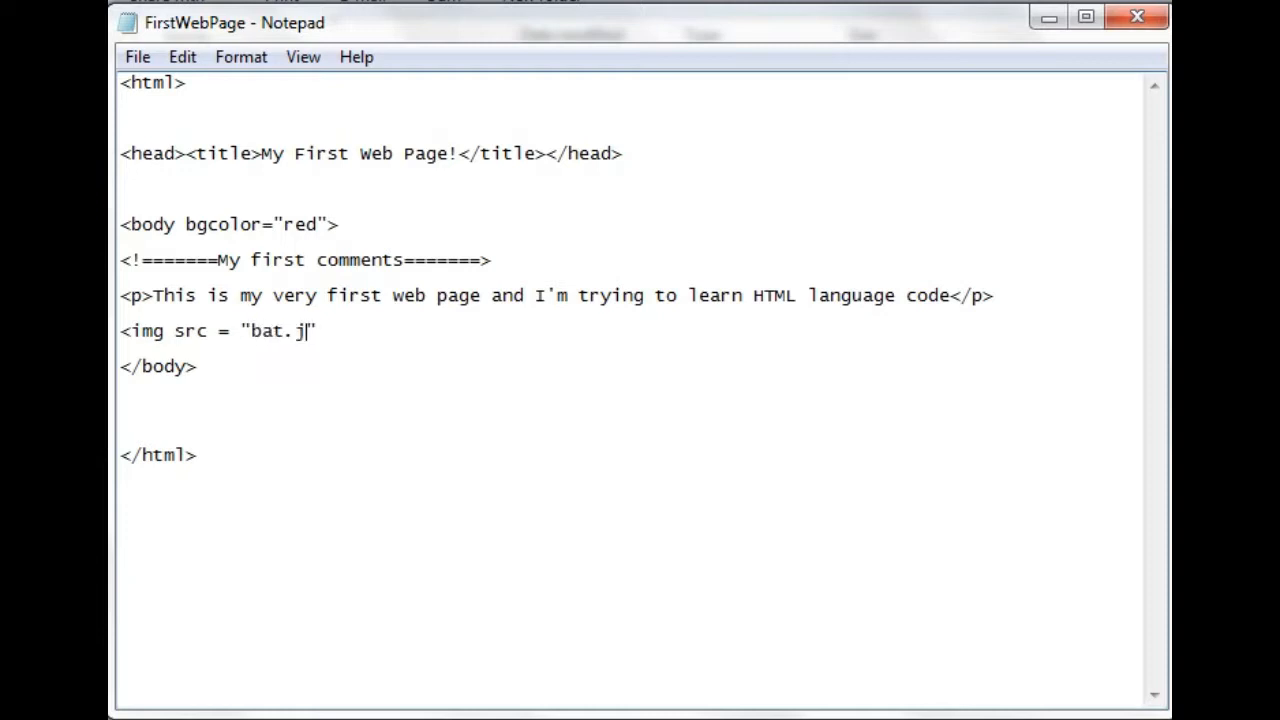
pyautogui.write('pg"')
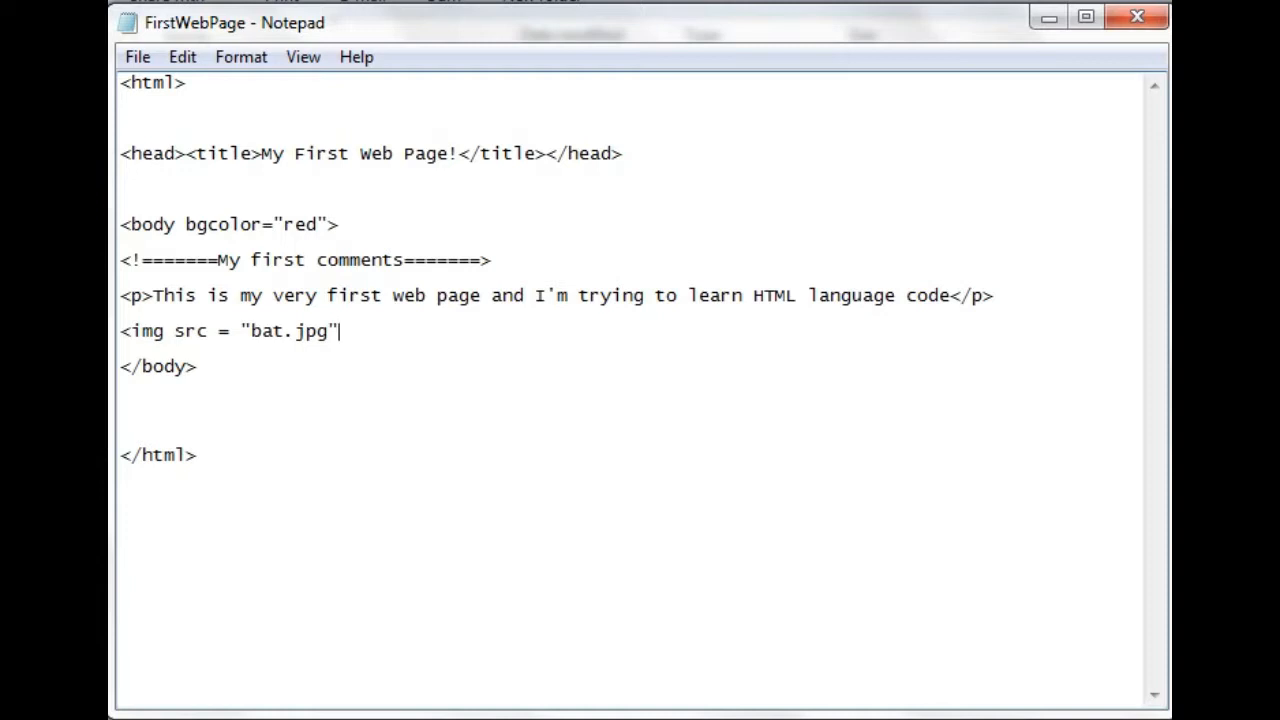
pyautogui.write('" "')
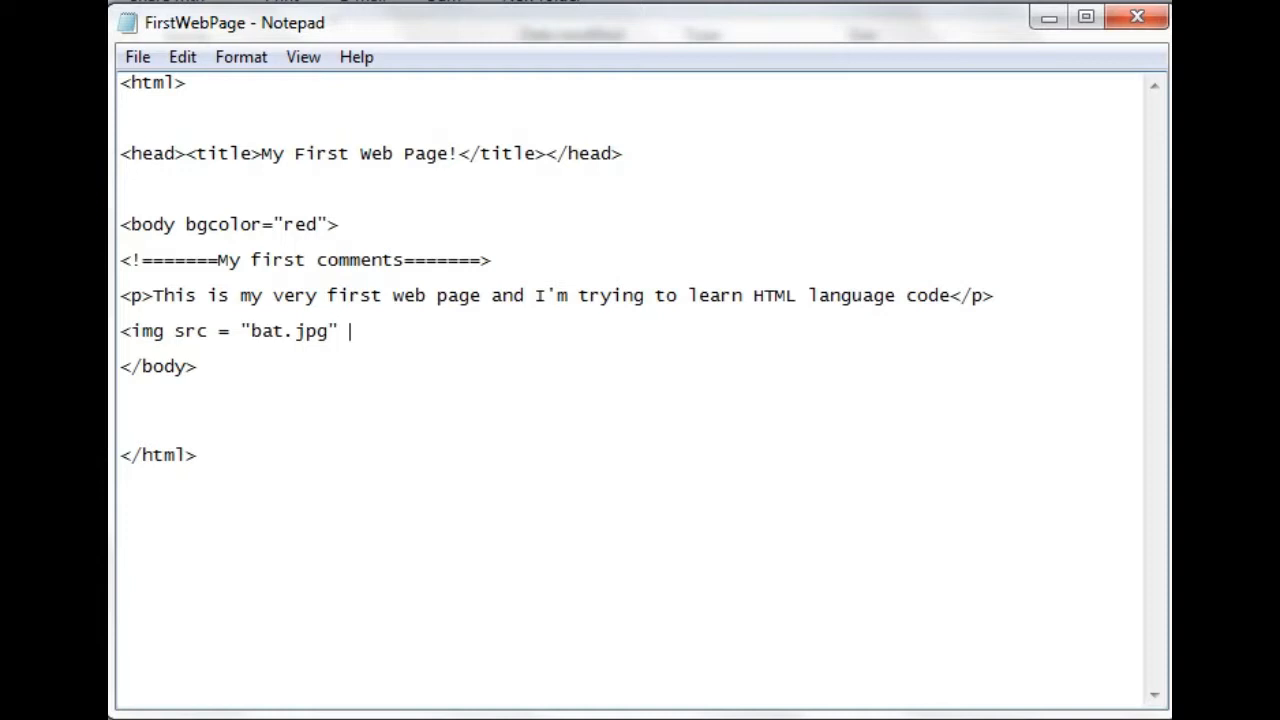
pyautogui.press('Backspace')
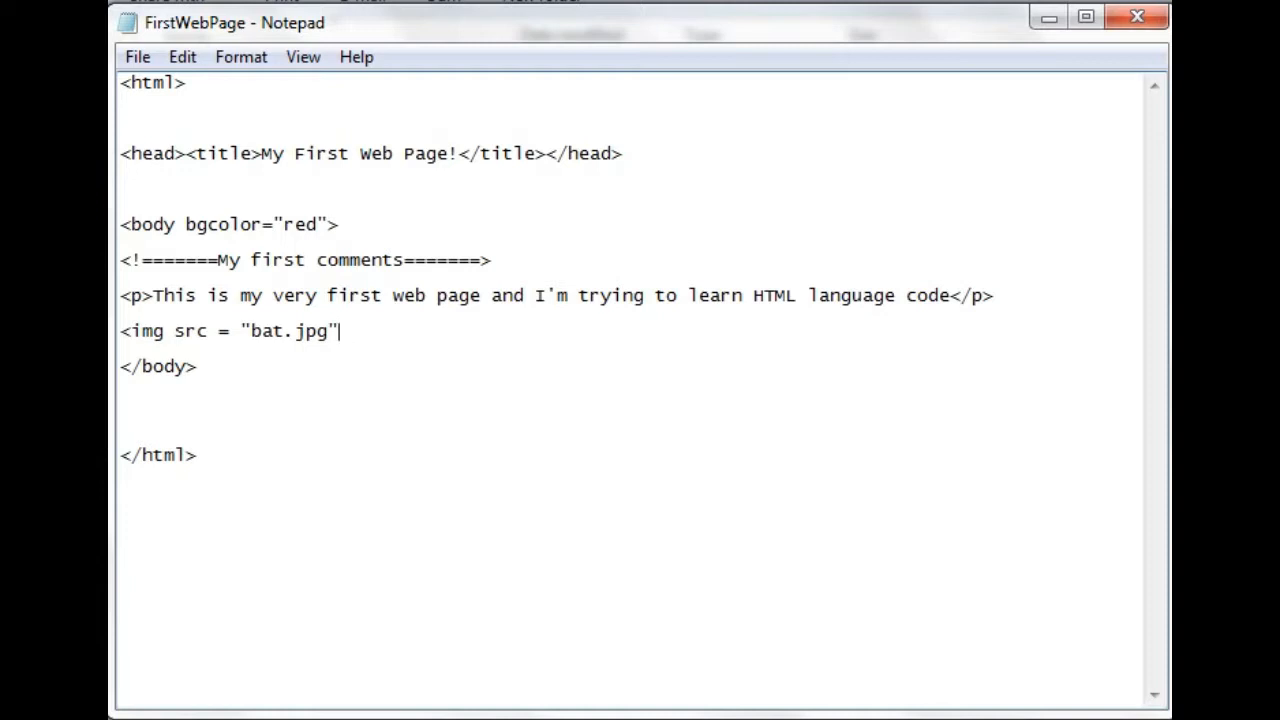
pyautogui.write('>')
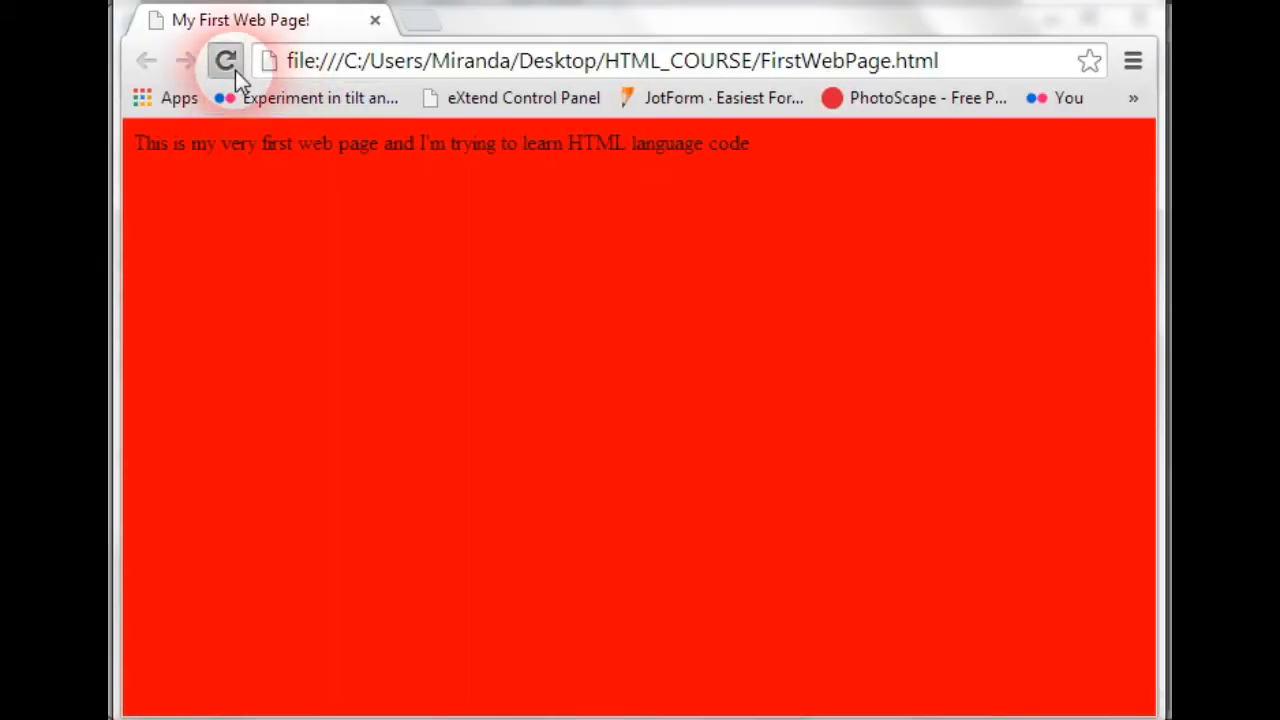
# Step: Reload FirstWebPage.html in Chrome to show the bat.jpg picture below the paragraph
pyautogui.click(225, 61)
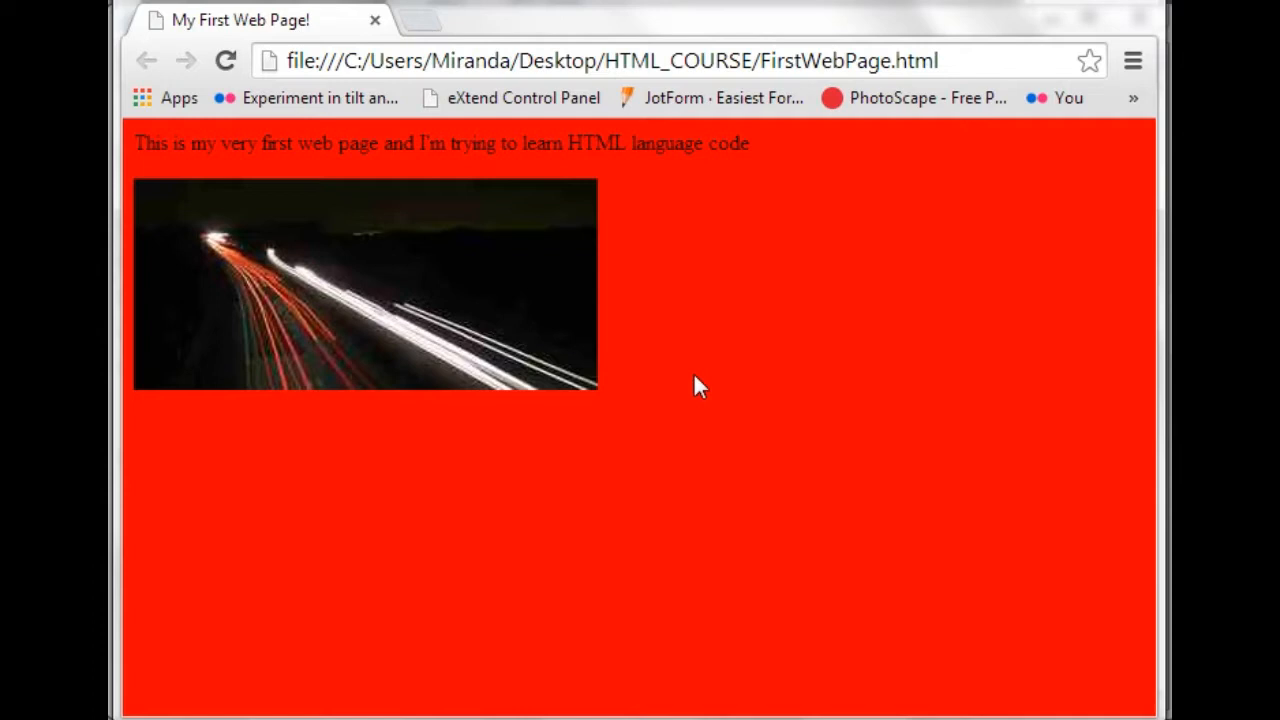
pyautogui.moveTo(688, 408)
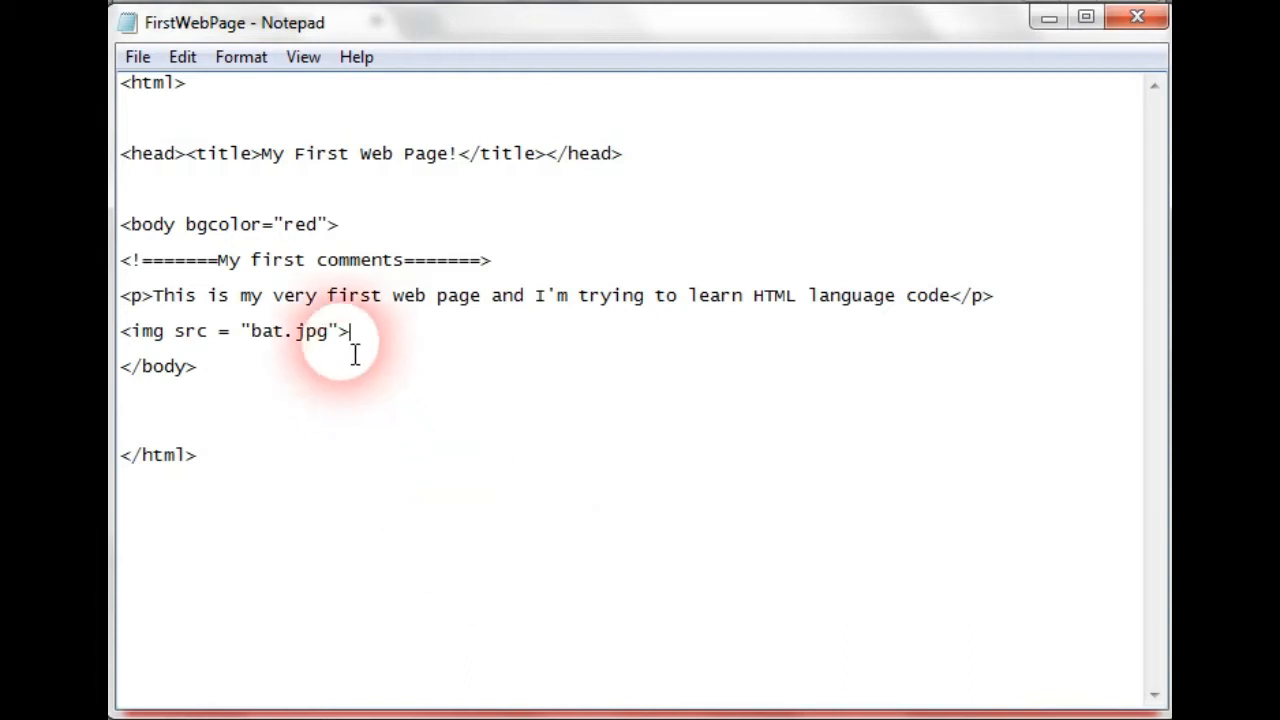
pyautogui.moveTo(388, 418)
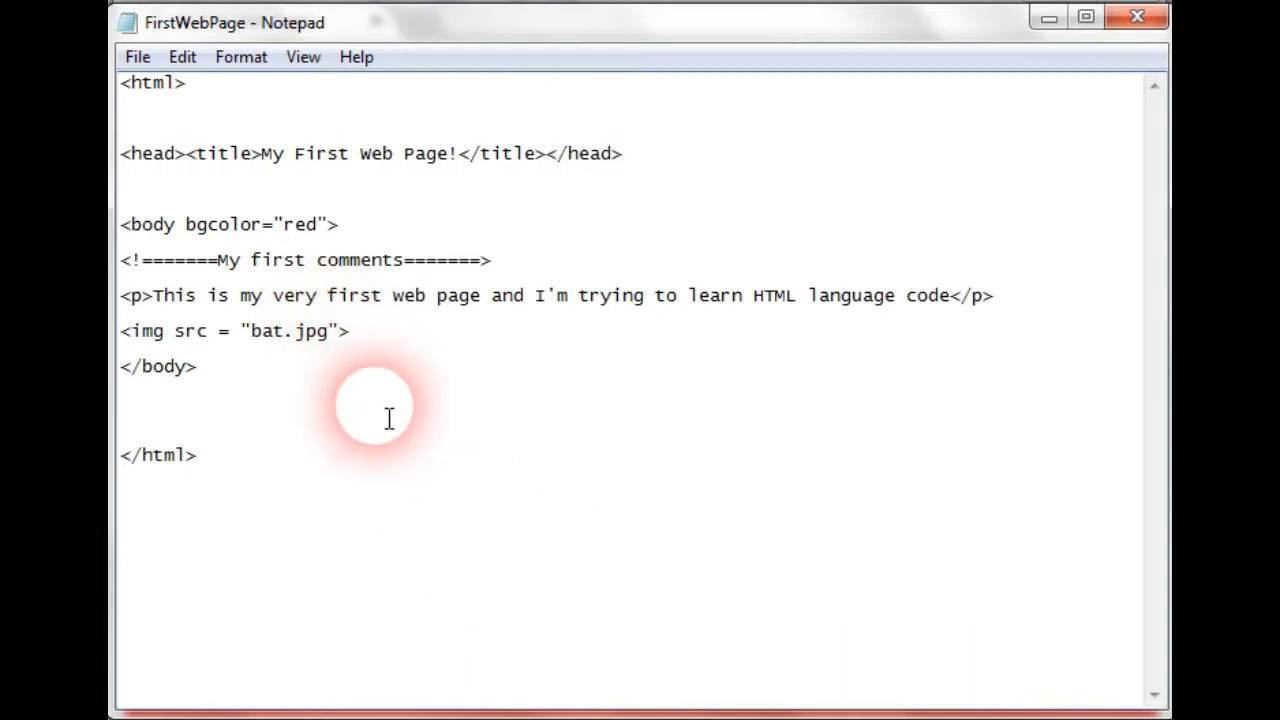
# Step: Add a slash so the image line reads <img src = "bat.jpg" />
pyautogui.write('/')
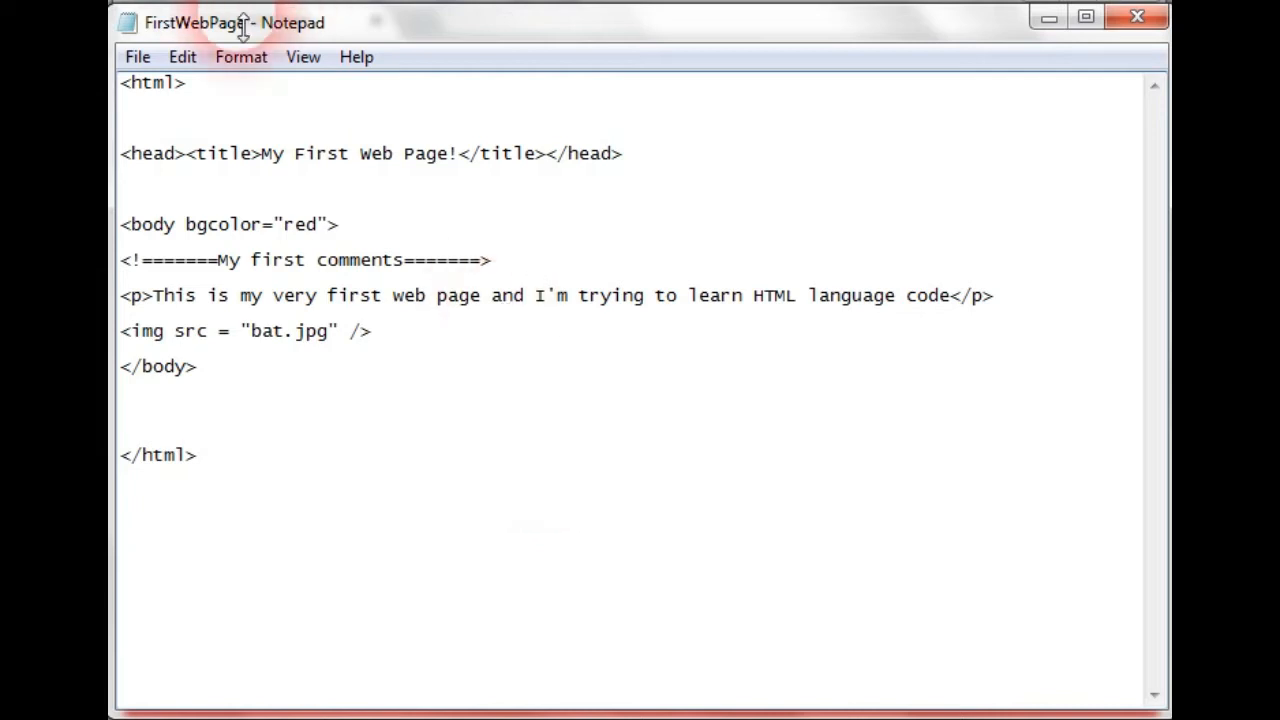
pyautogui.click(137, 56)
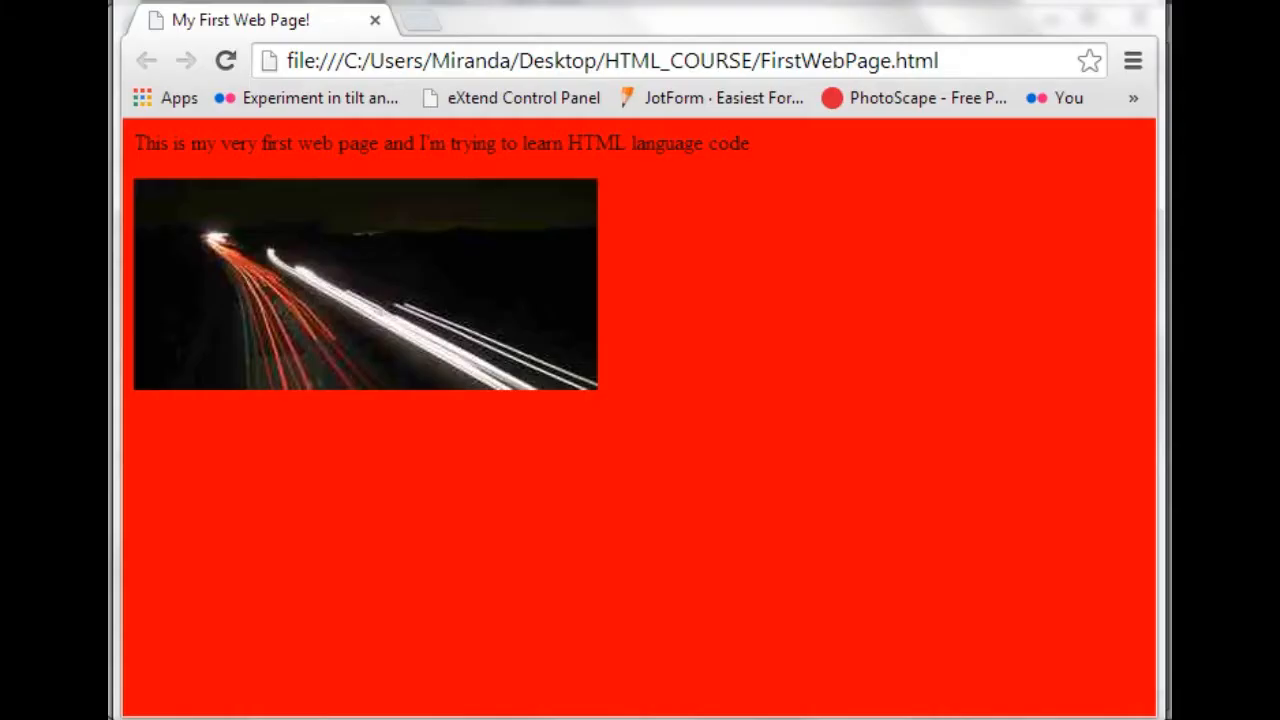
pyautogui.moveTo(437, 441)
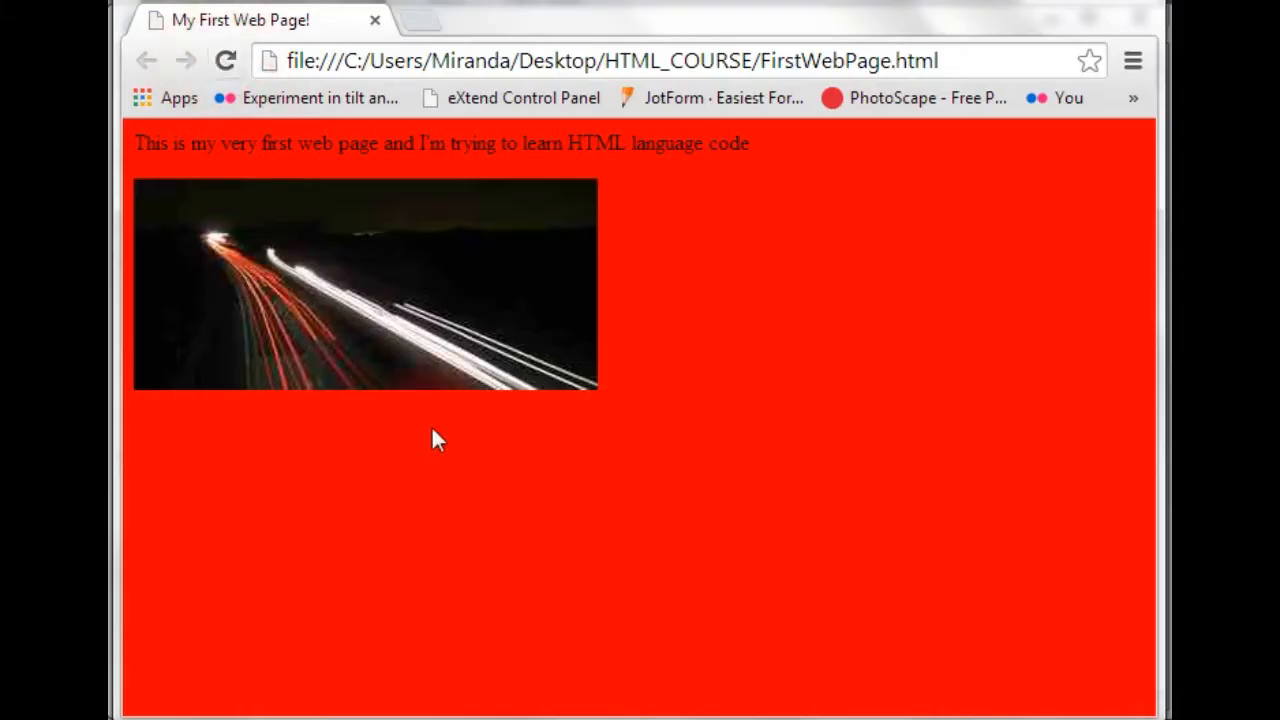